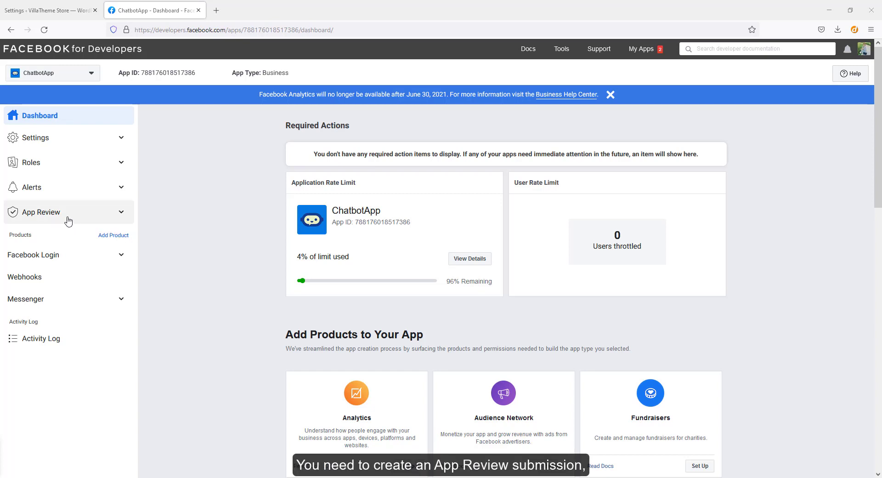
- Open App Review > Requests and start a new Permissions or Features request
{"action": "left_click", "coordinate": [40, 213]}
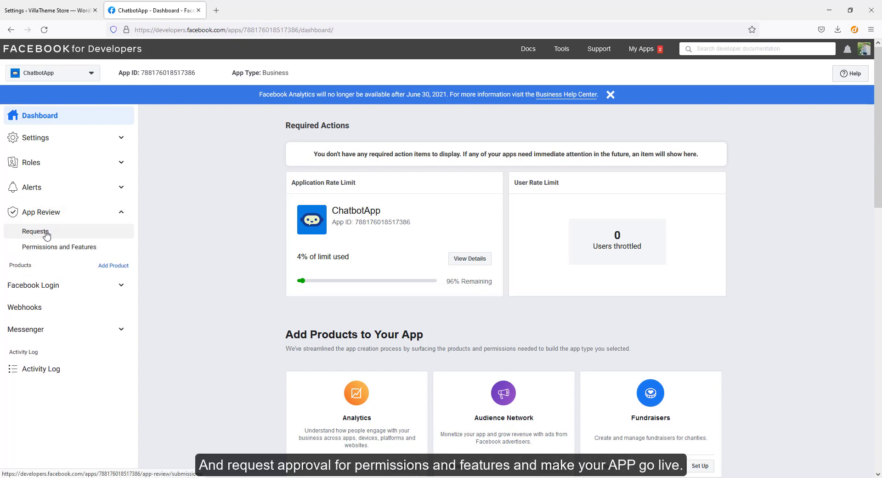
{"action": "left_click", "coordinate": [35, 232]}
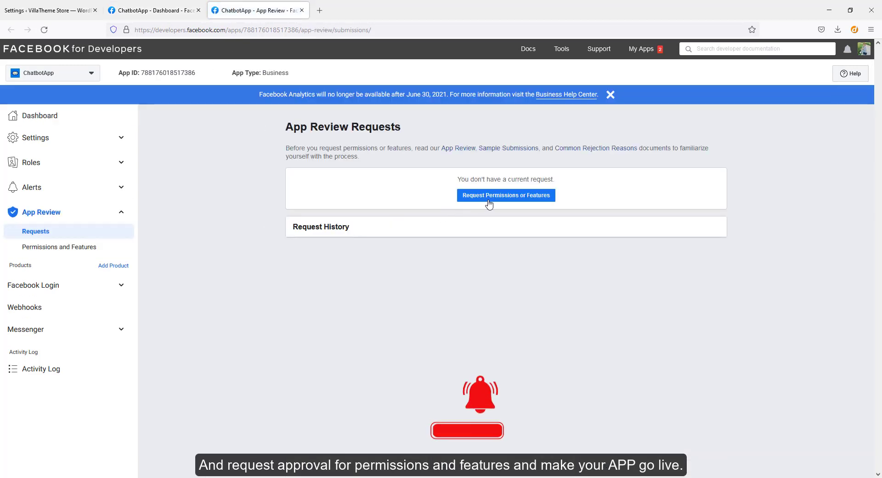
{"action": "left_click", "coordinate": [505, 194]}
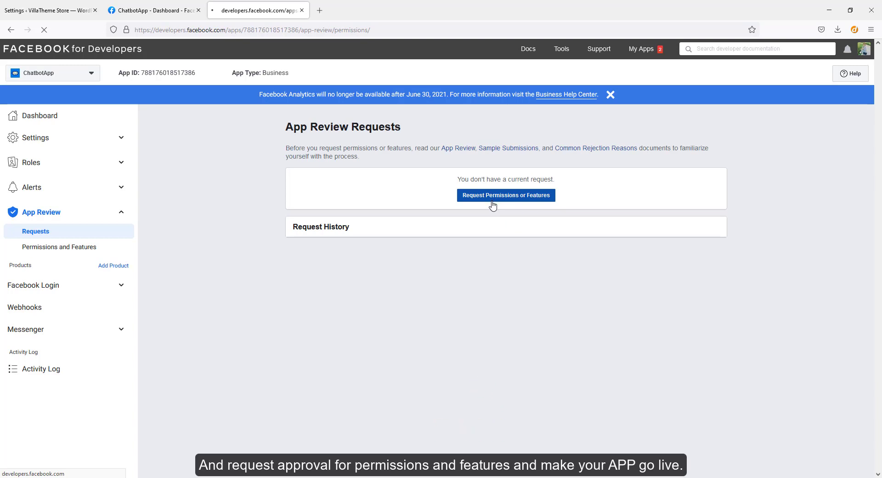
{"action": "left_click", "coordinate": [505, 195]}
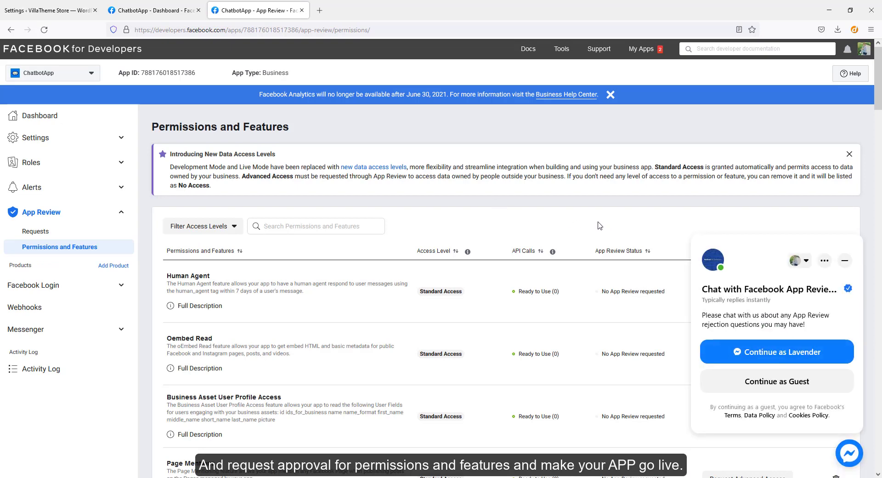
{"action": "left_click", "coordinate": [48, 10]}
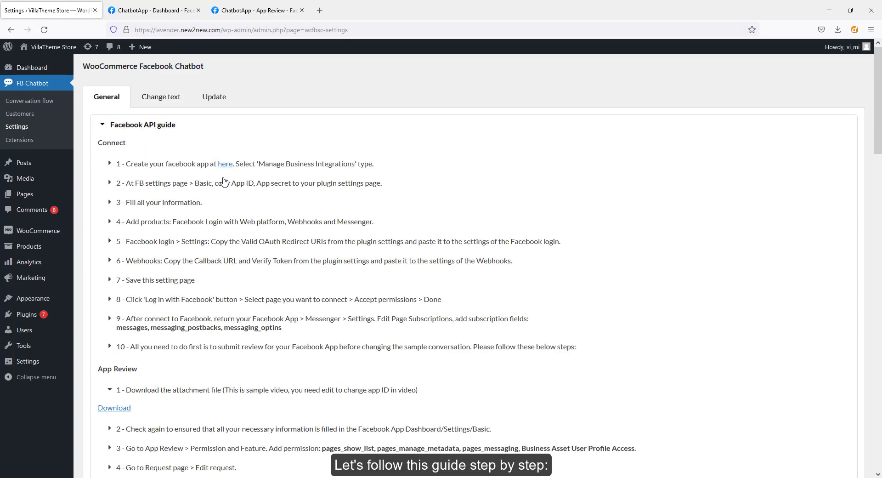
- Download the guide's sample review video archive into the App review folder
{"action": "scroll", "scroll_direction": "down", "scroll_amount": 3}
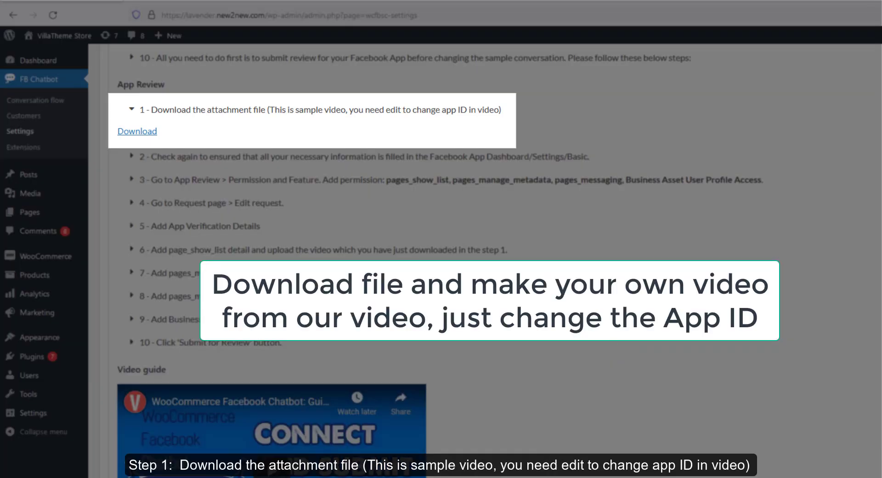
{"action": "mouse_move", "coordinate": [137, 131]}
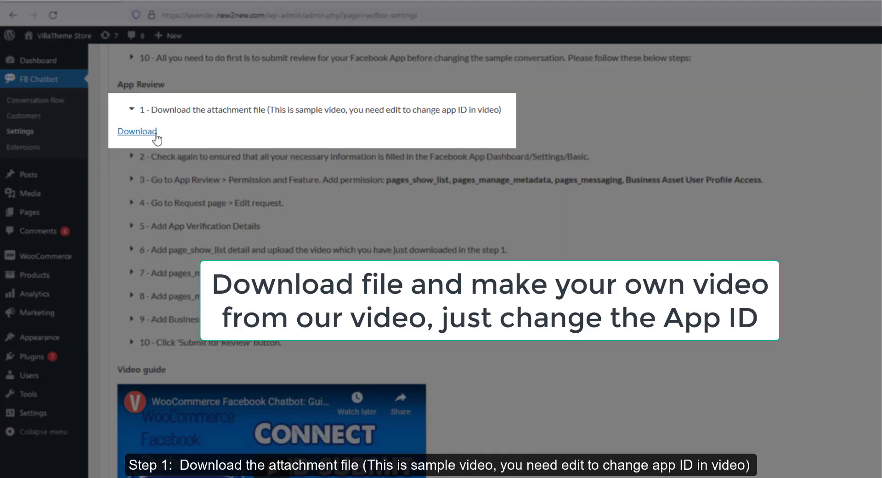
{"action": "left_click", "coordinate": [137, 131]}
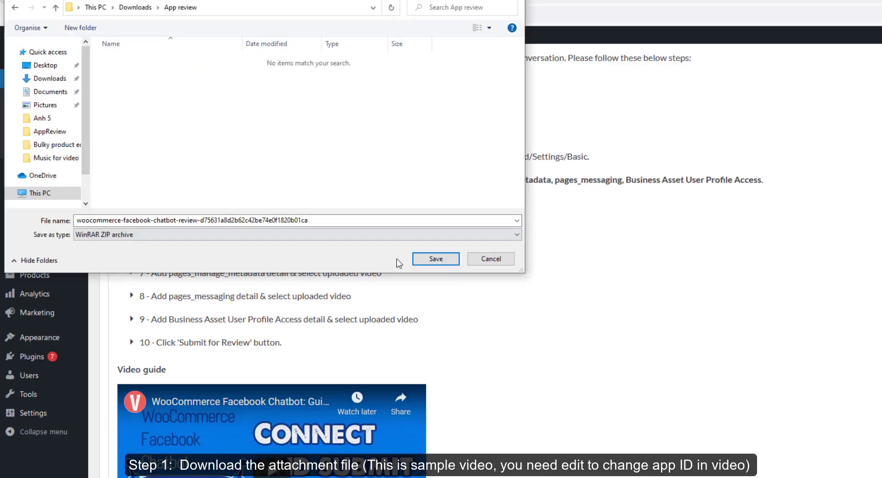
{"action": "left_click", "coordinate": [435, 259]}
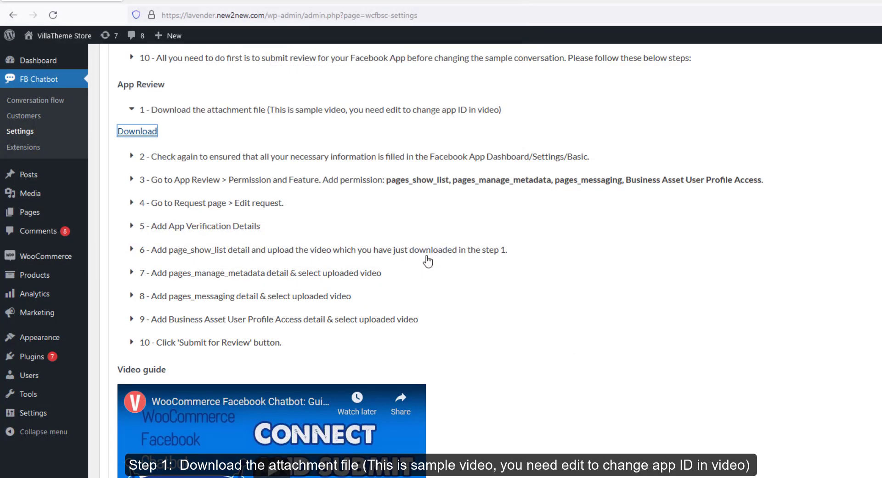
{"action": "mouse_move", "coordinate": [259, 176]}
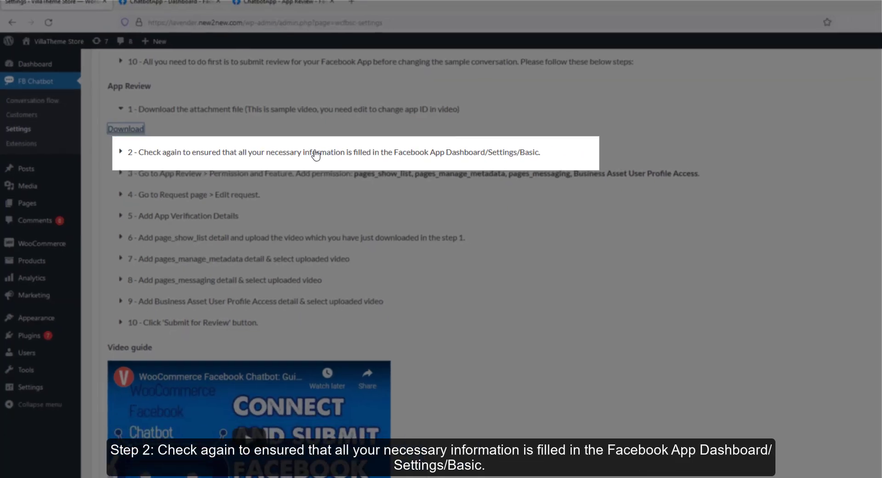
- Review ChatbotApp's Settings > Basic fields, then return to the plugin's review guide
{"action": "left_click", "coordinate": [155, 10]}
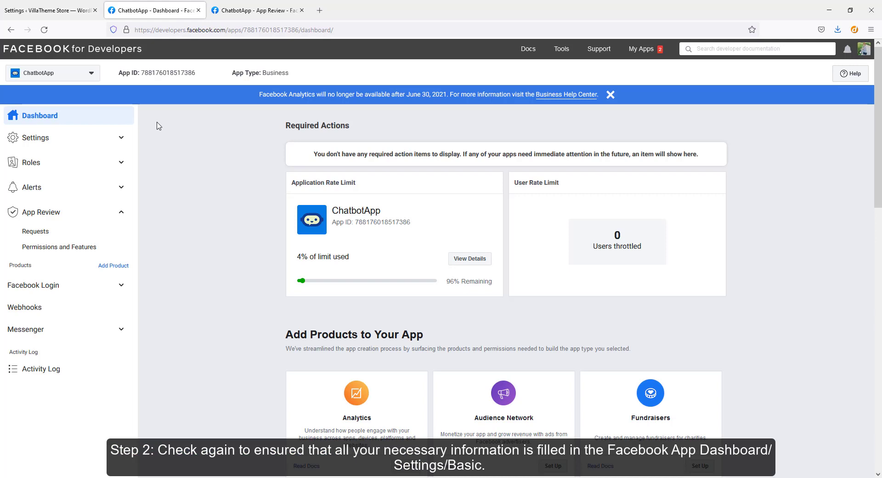
{"action": "left_click", "coordinate": [35, 137]}
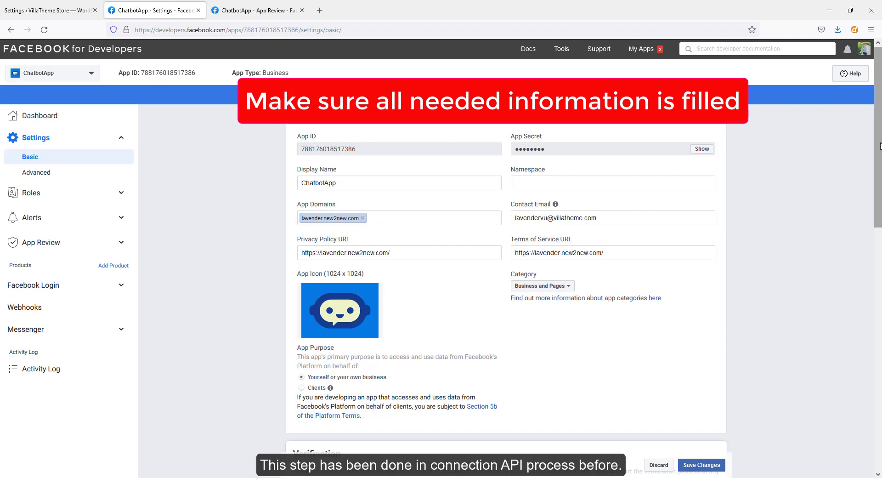
{"action": "scroll", "scroll_direction": "down", "scroll_amount": 3}
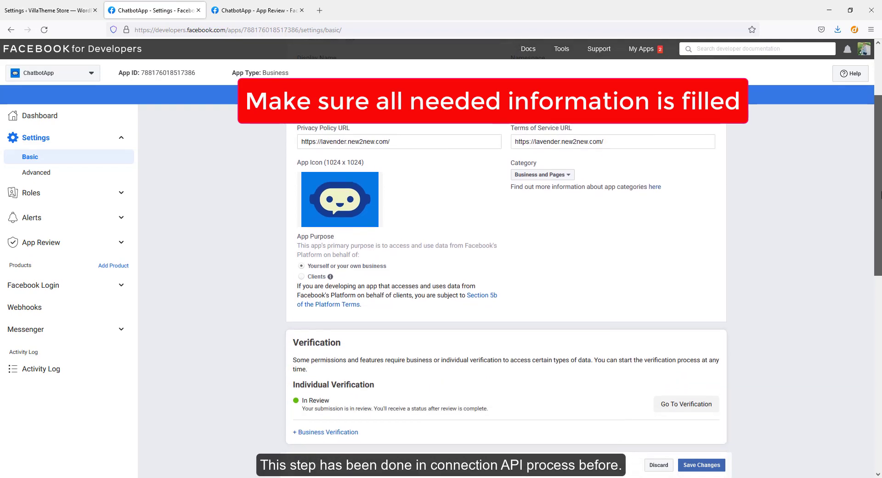
{"action": "scroll", "scroll_direction": "down", "scroll_amount": 3}
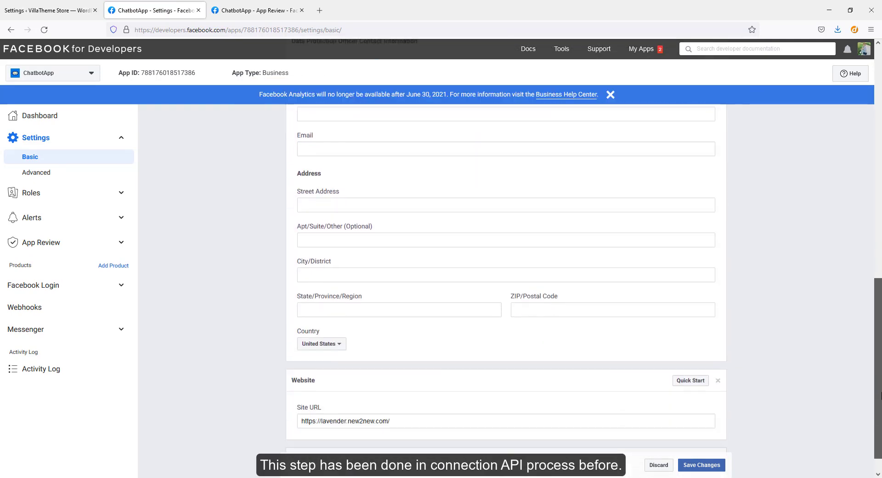
{"action": "left_click", "coordinate": [50, 10]}
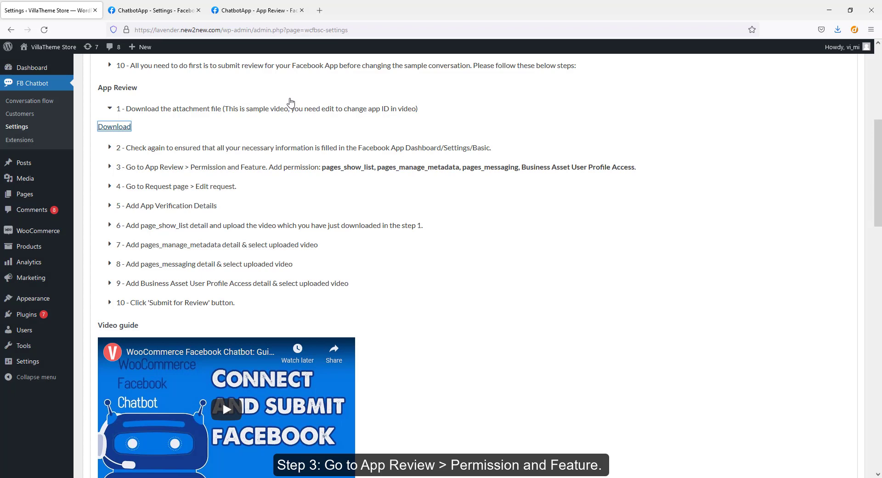
- Search the permissions list and request advanced access for pages_messaging
{"action": "left_click", "coordinate": [257, 10]}
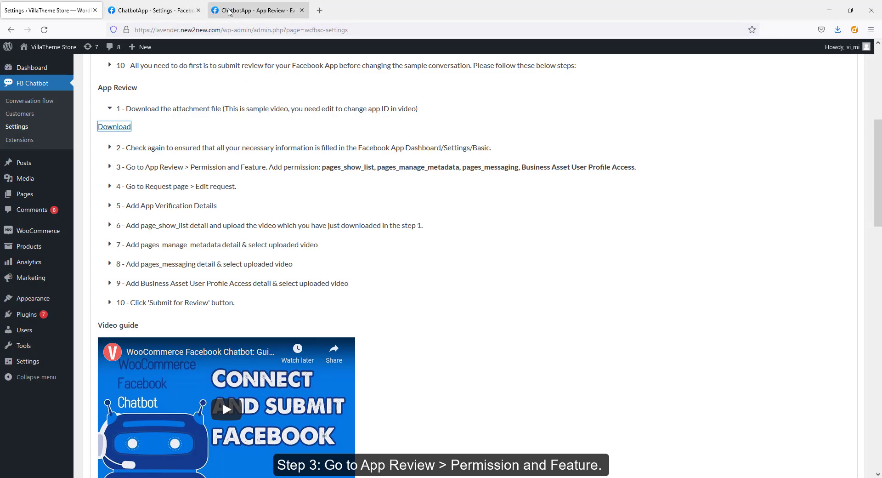
{"action": "left_click", "coordinate": [256, 10]}
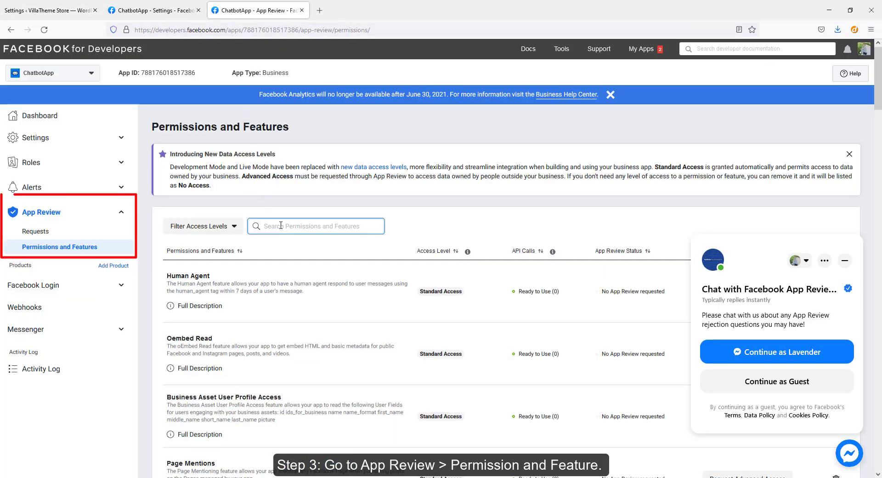
{"action": "type", "text": "pages"}
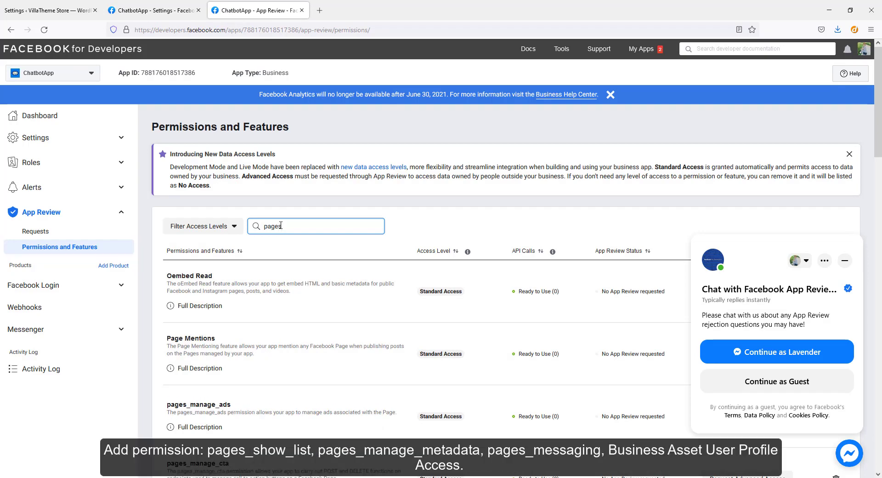
{"action": "scroll", "scroll_direction": "down", "scroll_amount": 3}
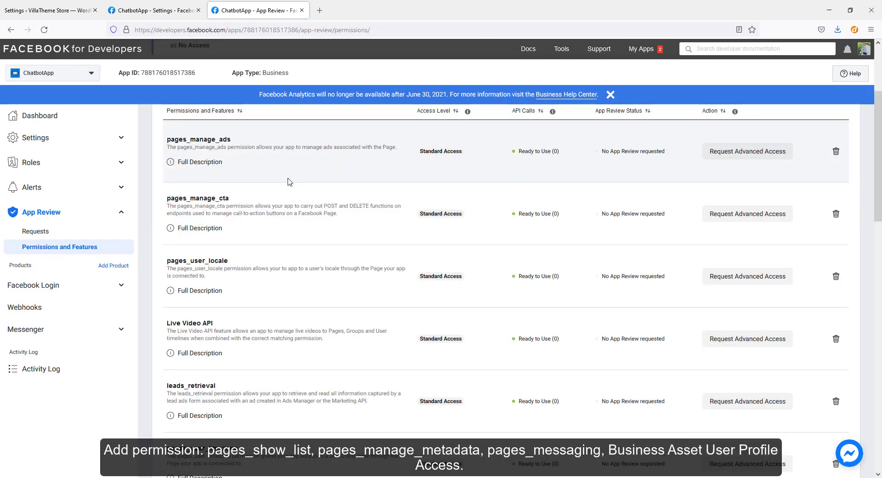
{"action": "mouse_move", "coordinate": [282, 310]}
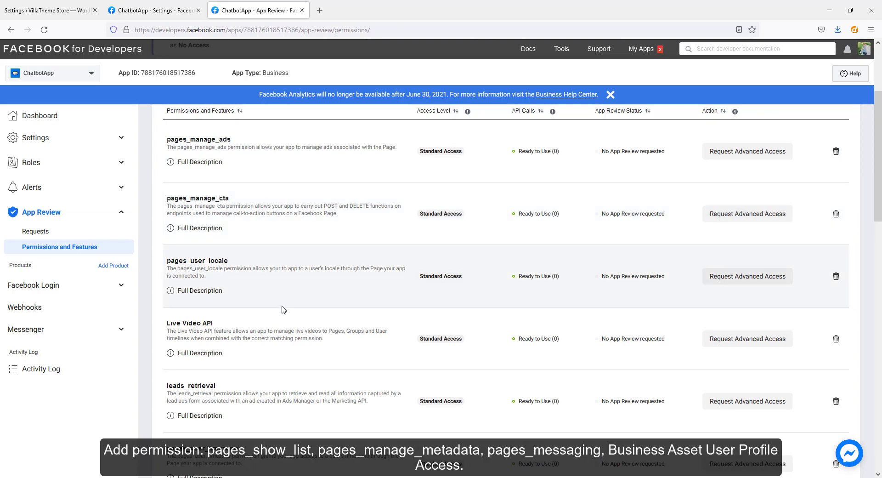
{"action": "scroll", "scroll_direction": "down", "scroll_amount": 3}
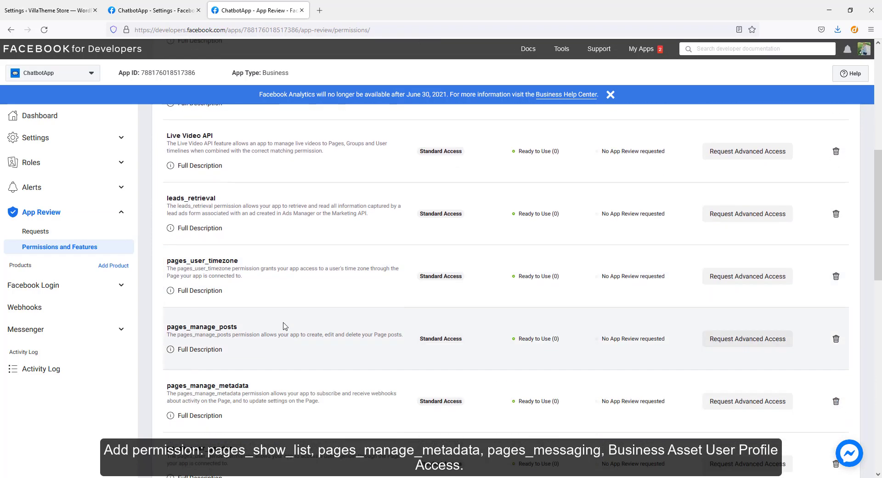
{"action": "scroll", "scroll_direction": "down", "scroll_amount": 3}
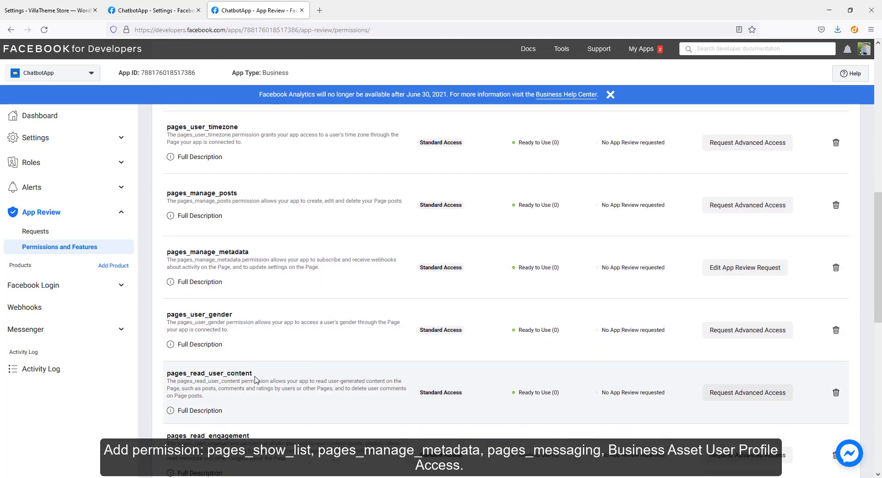
{"action": "scroll", "scroll_direction": "down", "scroll_amount": 3}
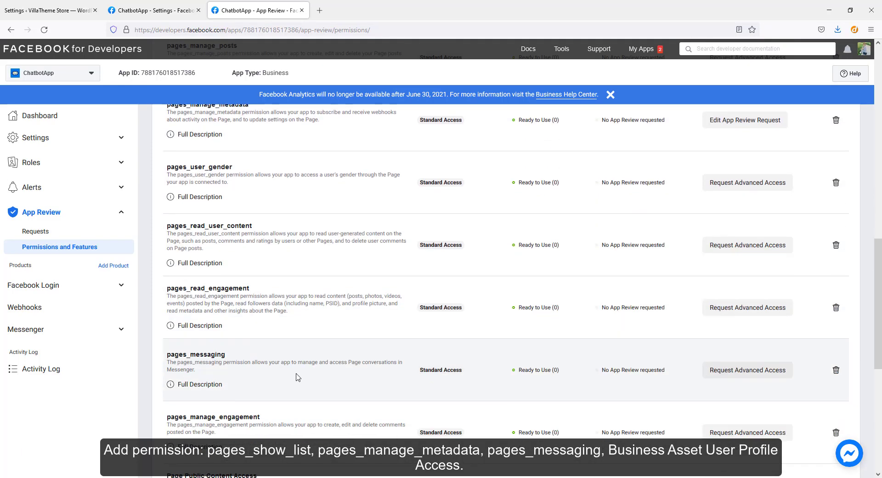
{"action": "left_click", "coordinate": [746, 370]}
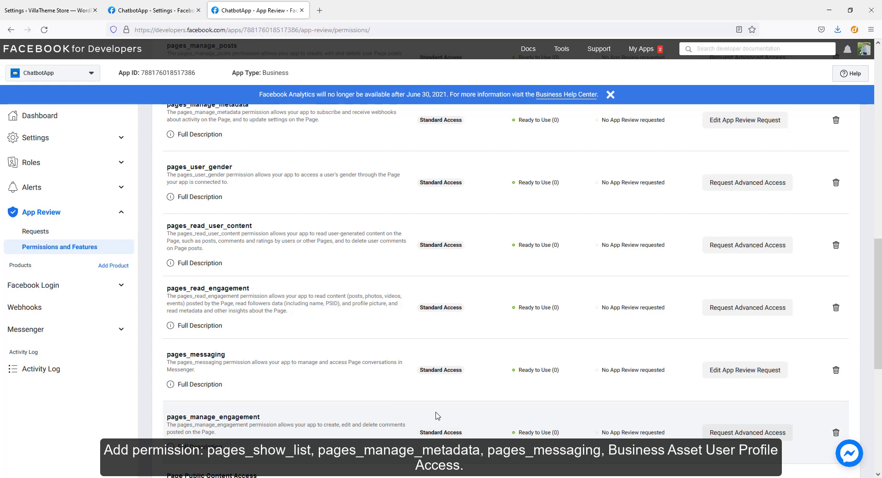
- Search 'Business' and edit the Business Asset User Profile Access review request
{"action": "scroll", "scroll_direction": "down", "scroll_amount": 3}
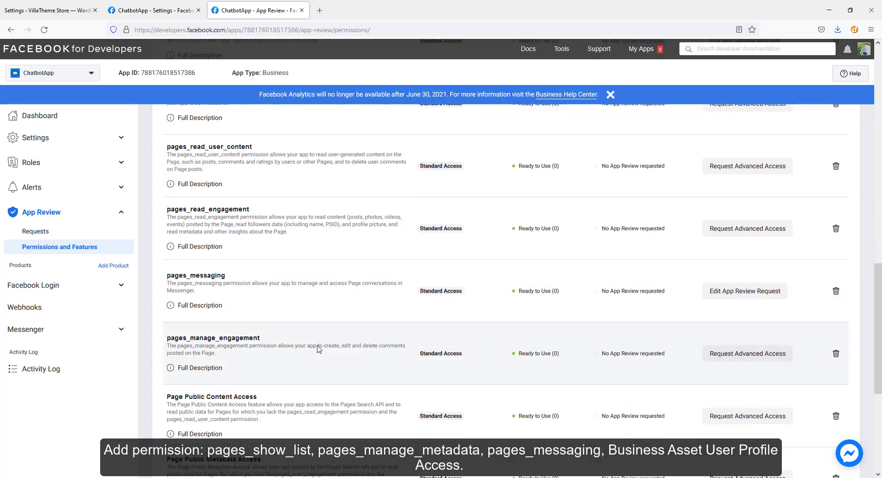
{"action": "scroll", "scroll_direction": "down", "scroll_amount": 3}
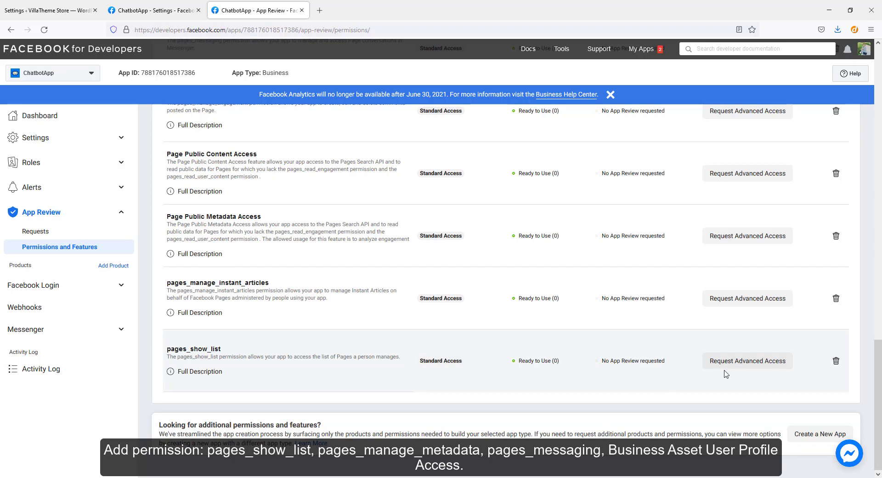
{"action": "mouse_move", "coordinate": [747, 361]}
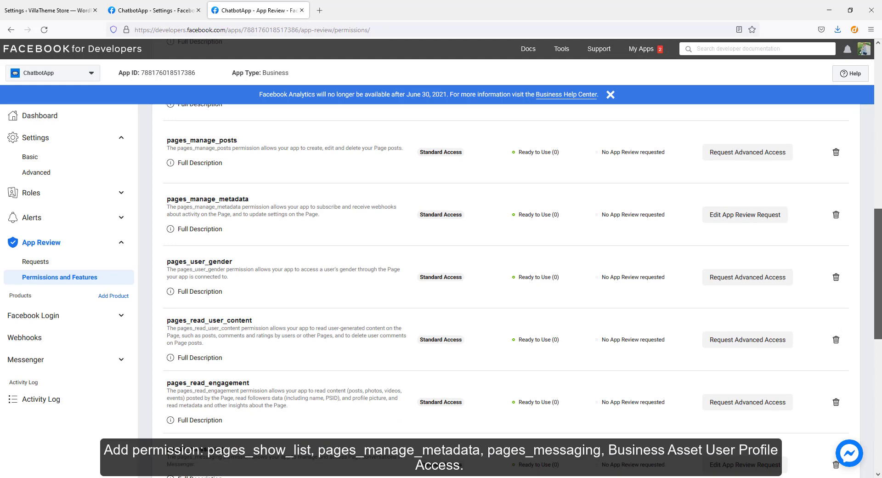
{"action": "type", "text": "pages_"}
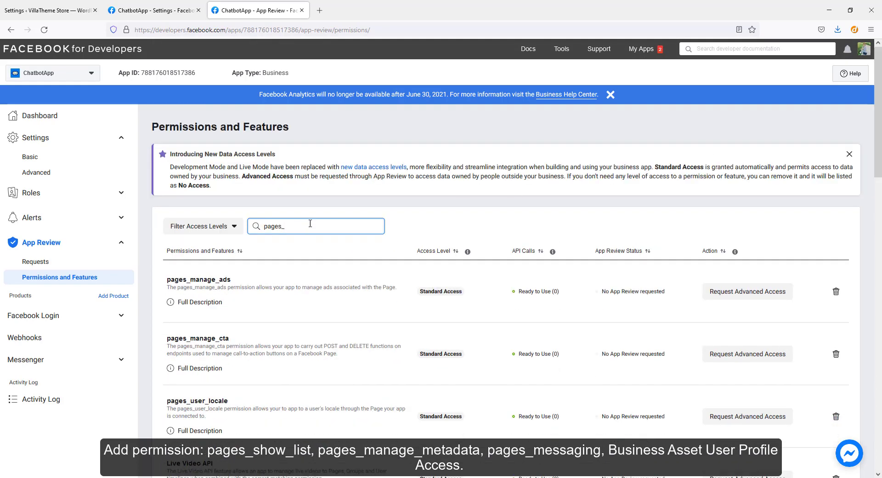
{"action": "type", "text": "B"}
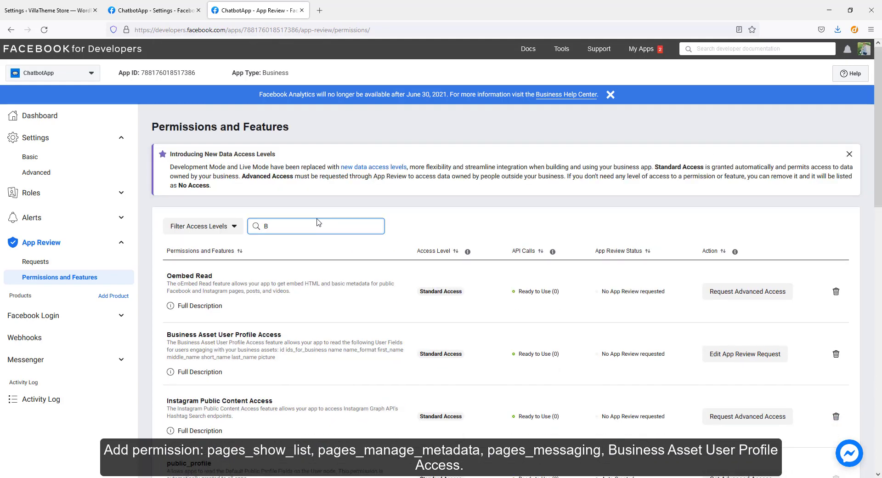
{"action": "type", "text": "usiness"}
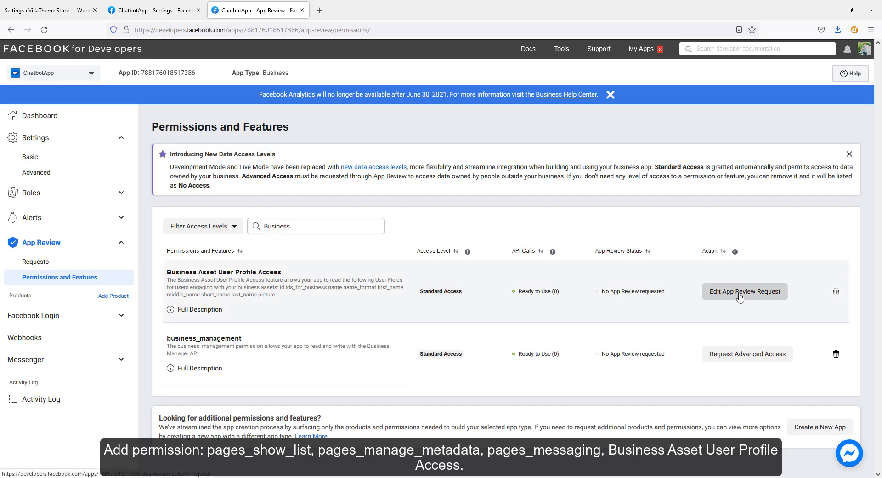
{"action": "left_click", "coordinate": [745, 291]}
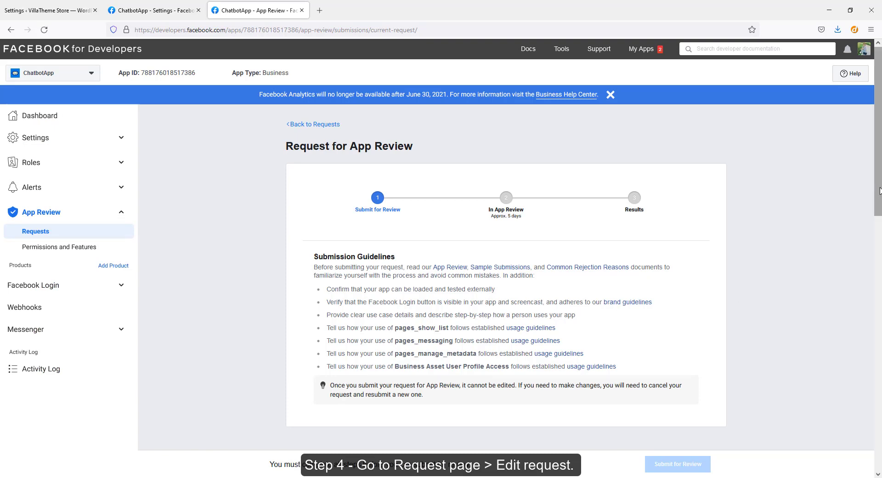
{"action": "scroll", "scroll_direction": "down", "scroll_amount": 3}
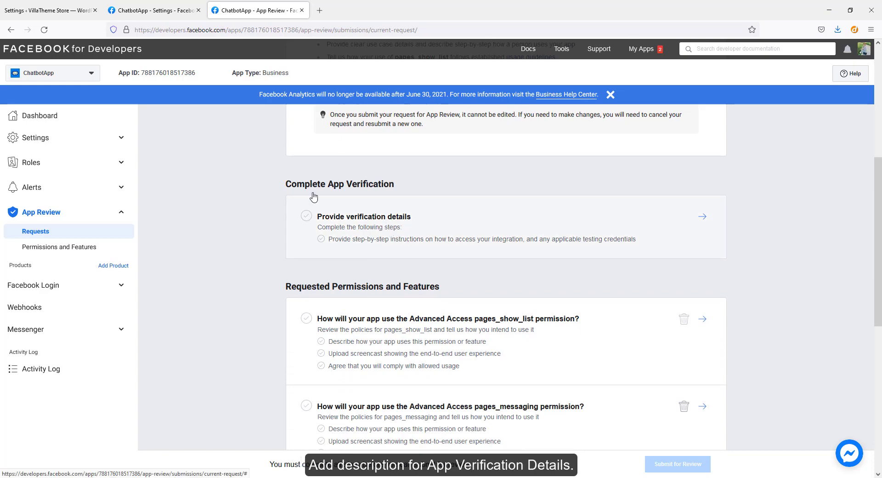
{"action": "left_click", "coordinate": [50, 10]}
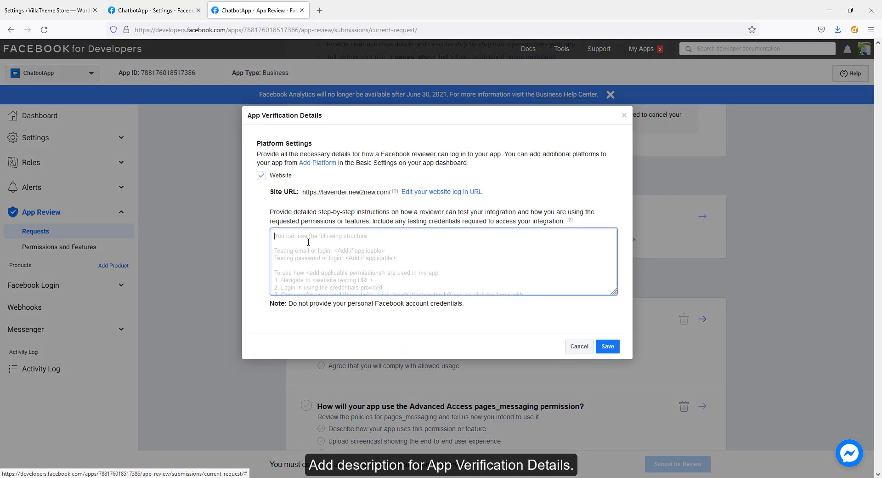
{"action": "type", "text": "Login credentials:"}
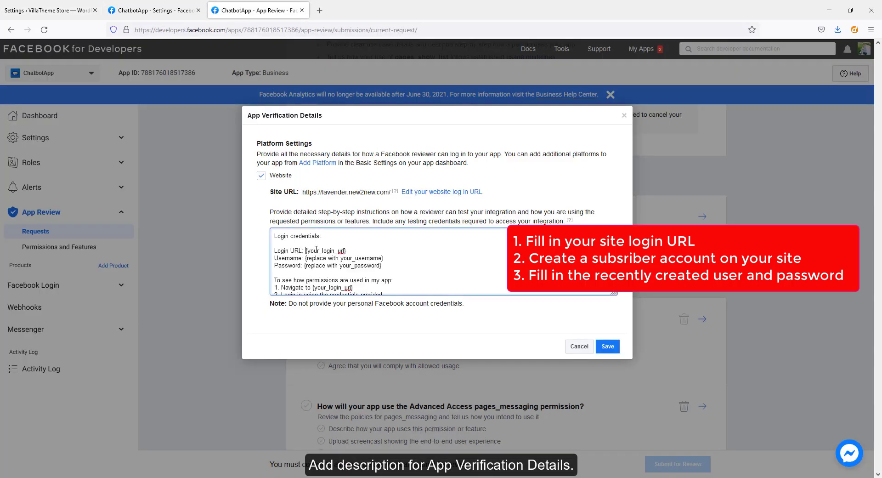
{"action": "type", "text": "https://lavender.new2new.com/"}
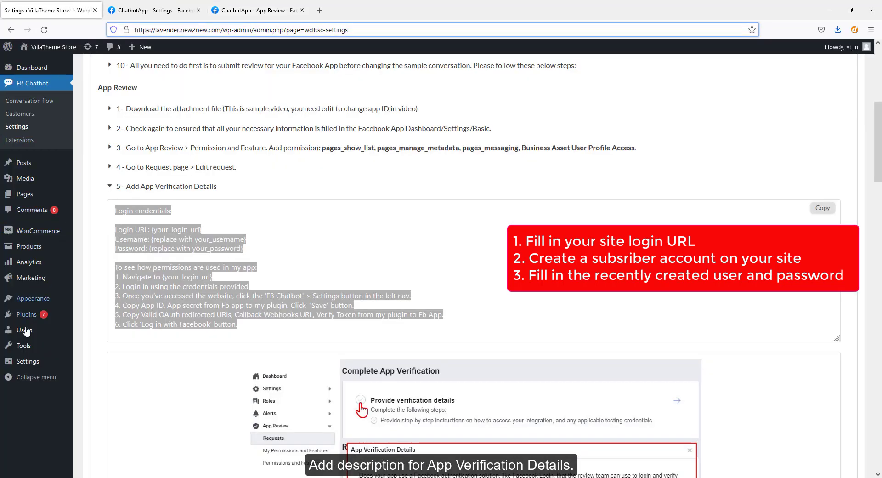
- Add a Subscriber user account in WordPress for the app reviewer
{"action": "left_click", "coordinate": [25, 330]}
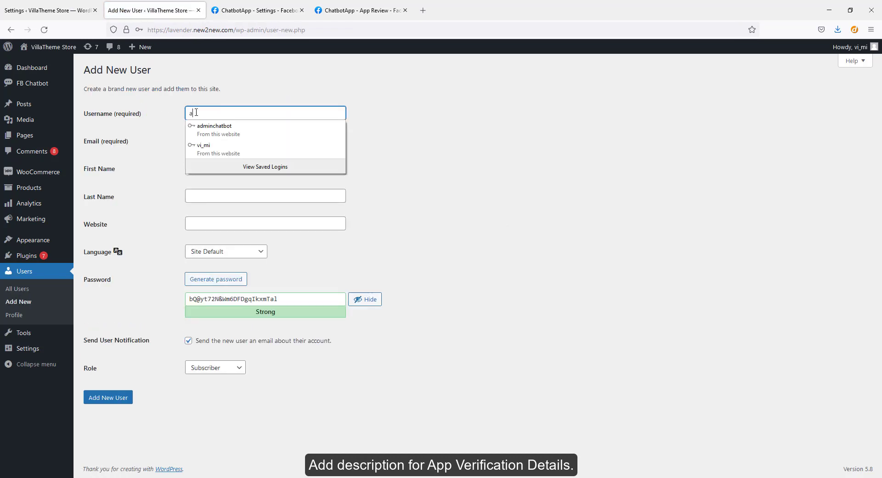
{"action": "left_click", "coordinate": [214, 126]}
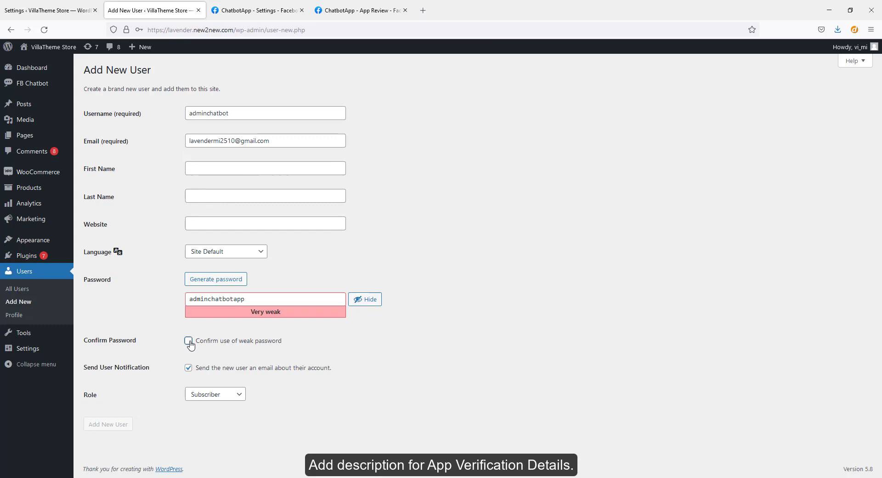
{"action": "left_click", "coordinate": [108, 423]}
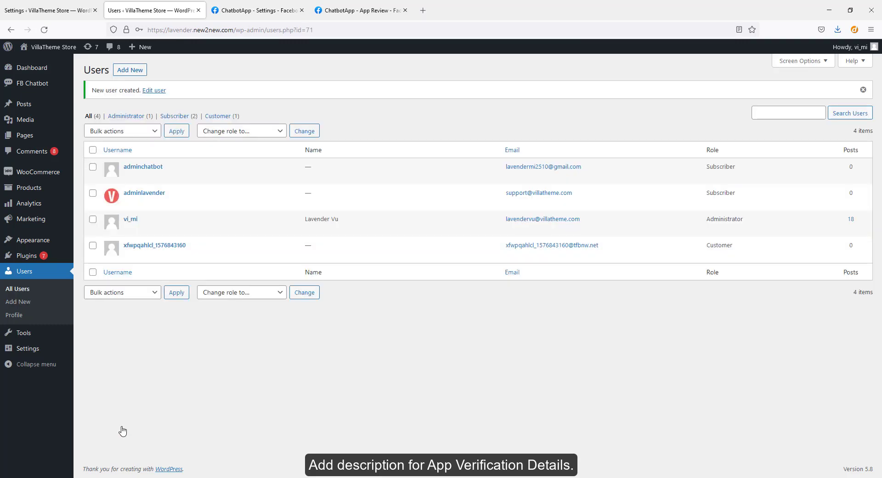
{"action": "left_click", "coordinate": [360, 10]}
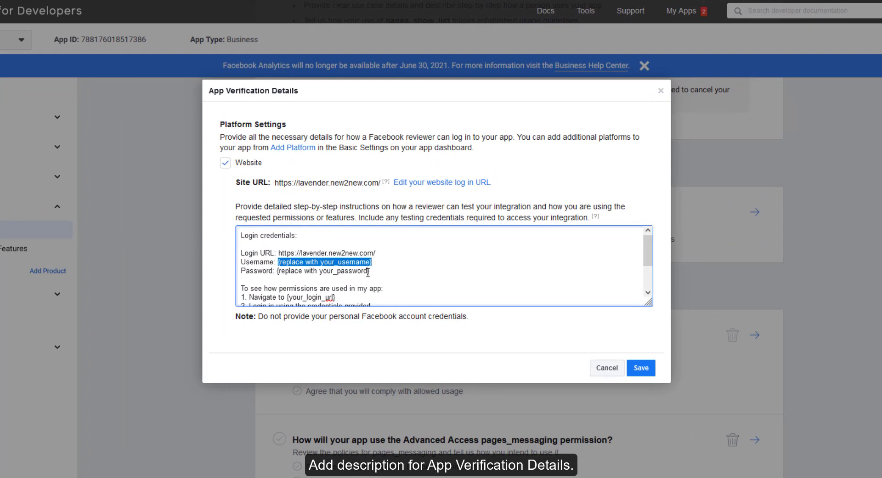
{"action": "type", "text": "adminchat"}
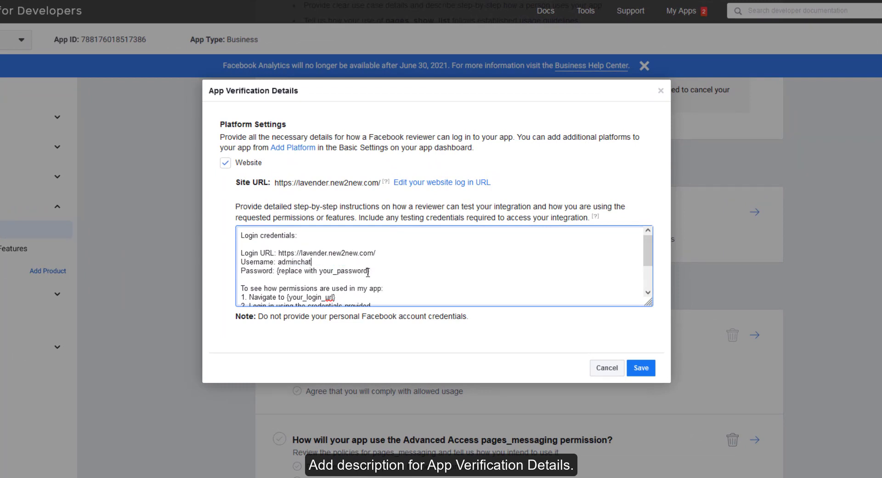
{"action": "type", "text": "bot"}
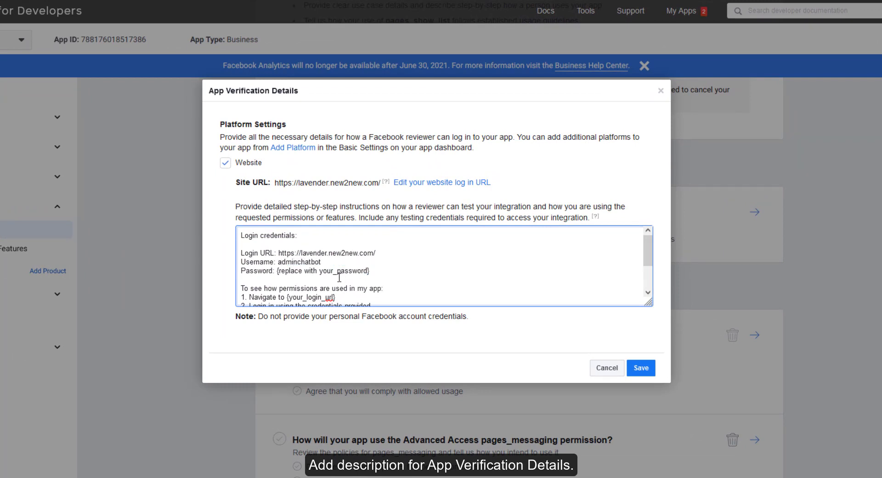
{"action": "double_click", "coordinate": [323, 271]}
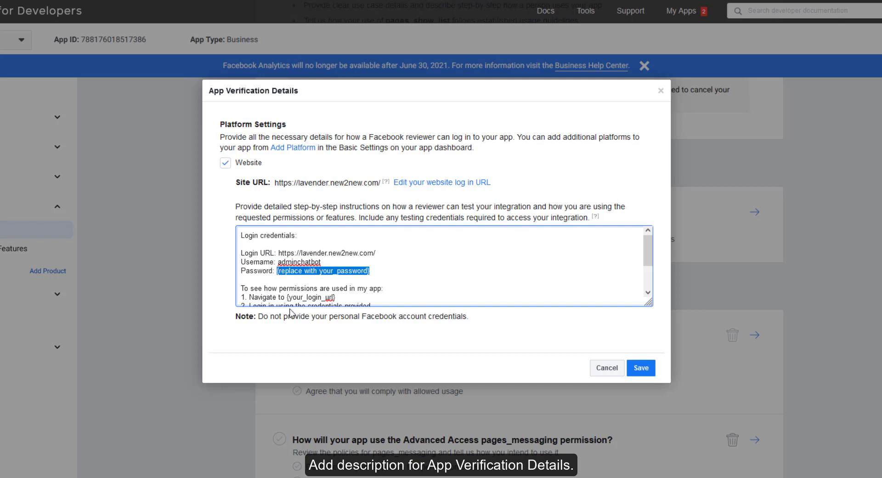
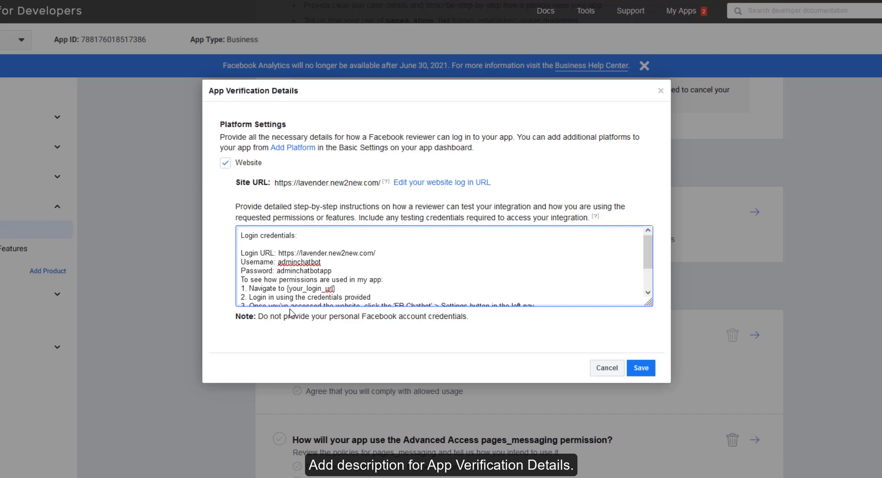
{"action": "double_click", "coordinate": [309, 288]}
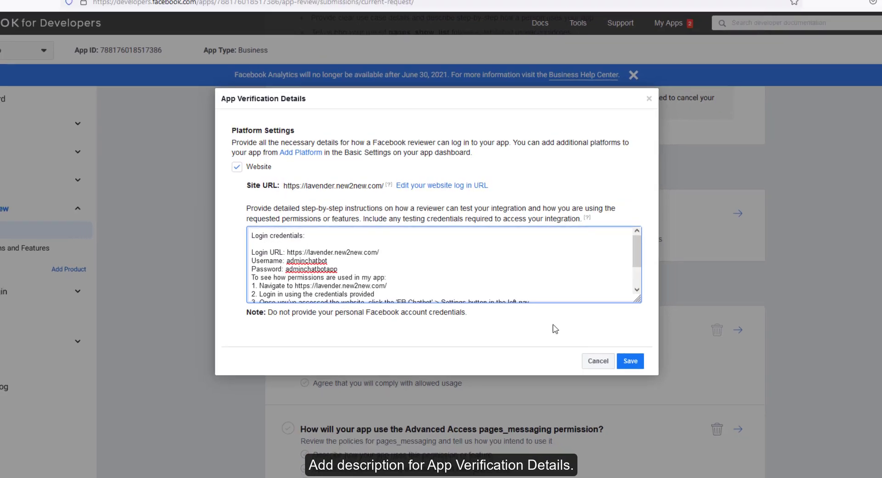
{"action": "left_click", "coordinate": [630, 361]}
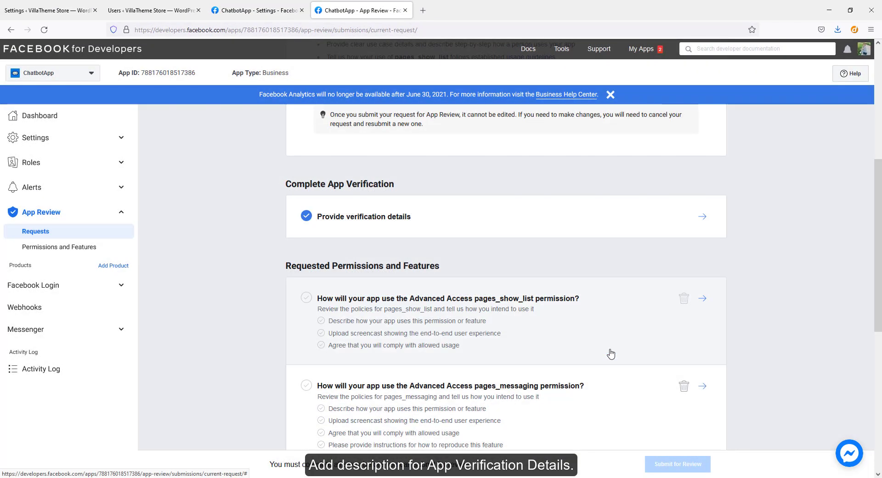
- Paste the guide's pages_show_list description into its request form and start a video upload
{"action": "scroll", "scroll_direction": "down", "scroll_amount": 3}
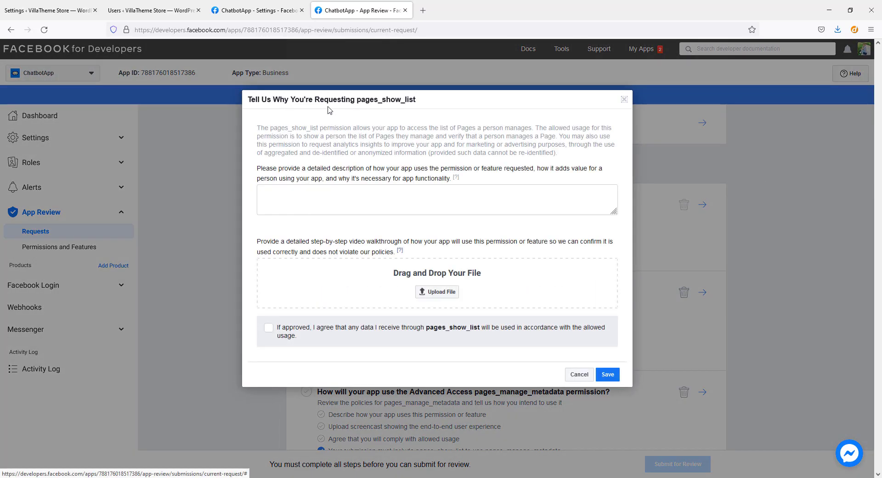
{"action": "left_click", "coordinate": [48, 10]}
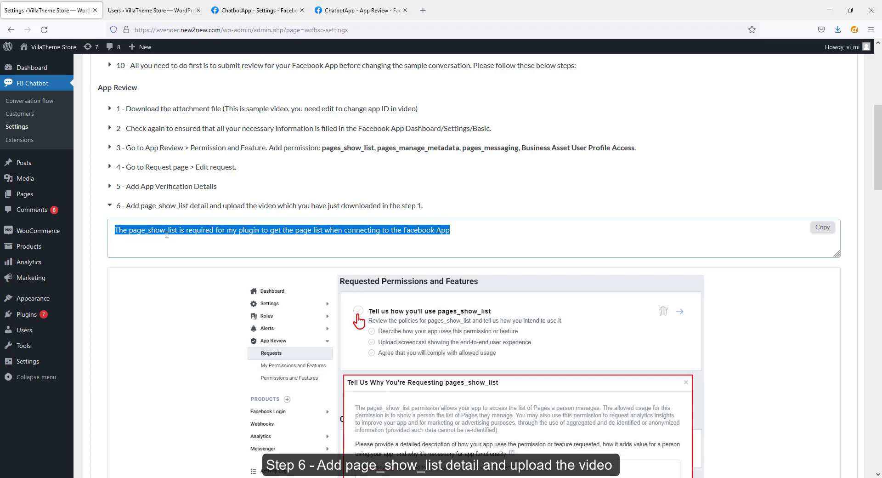
{"action": "left_click", "coordinate": [361, 10]}
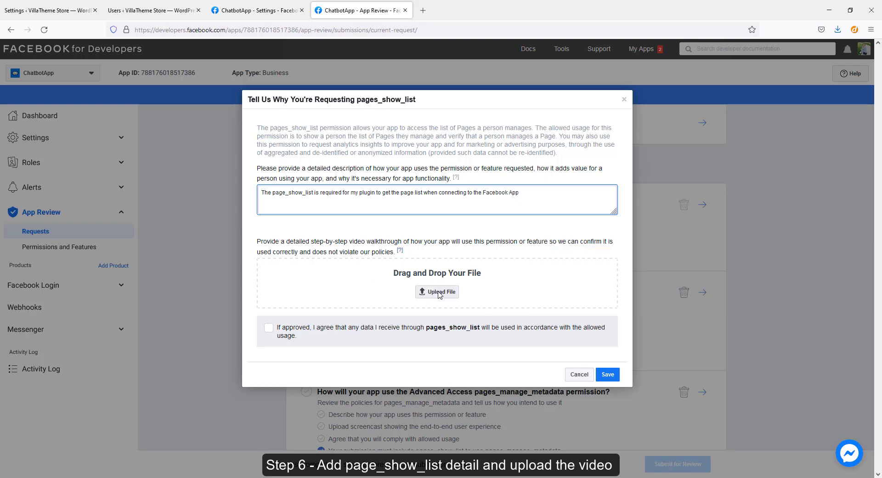
{"action": "left_click", "coordinate": [436, 292]}
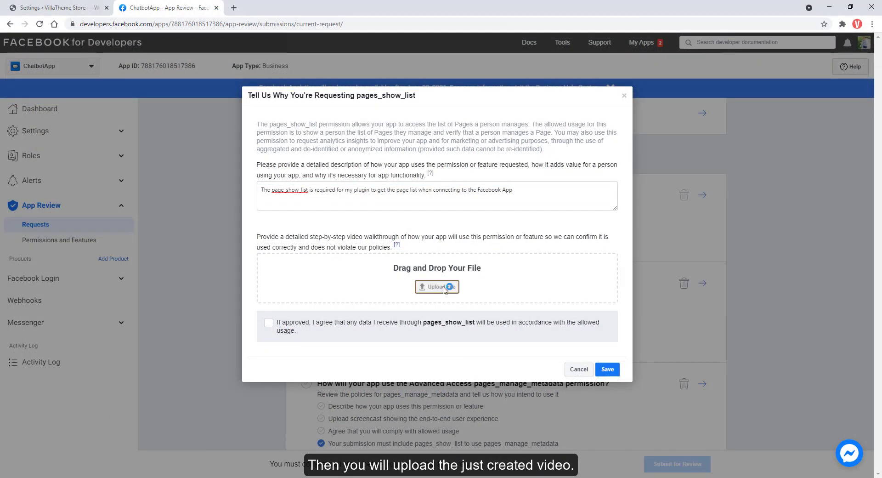
- Upload the walkthrough video, tick the usage agreement, dismiss the processing notice, and save
{"action": "left_click", "coordinate": [436, 287]}
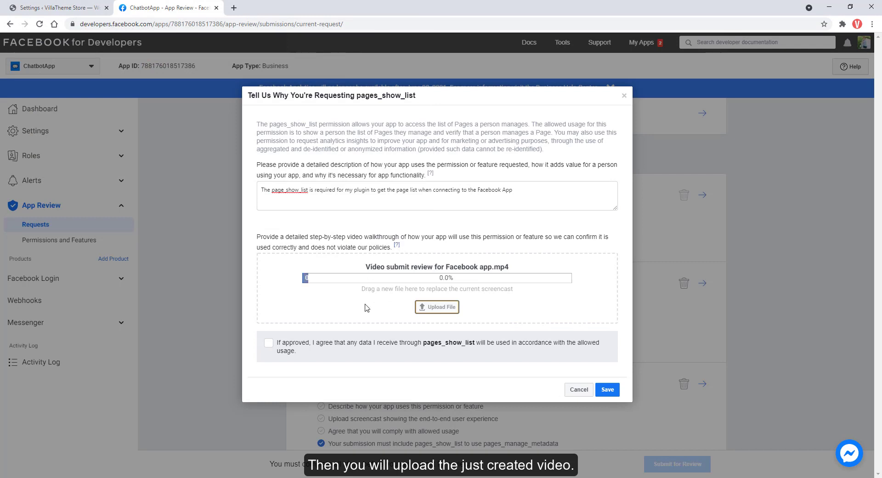
{"action": "left_click", "coordinate": [269, 343]}
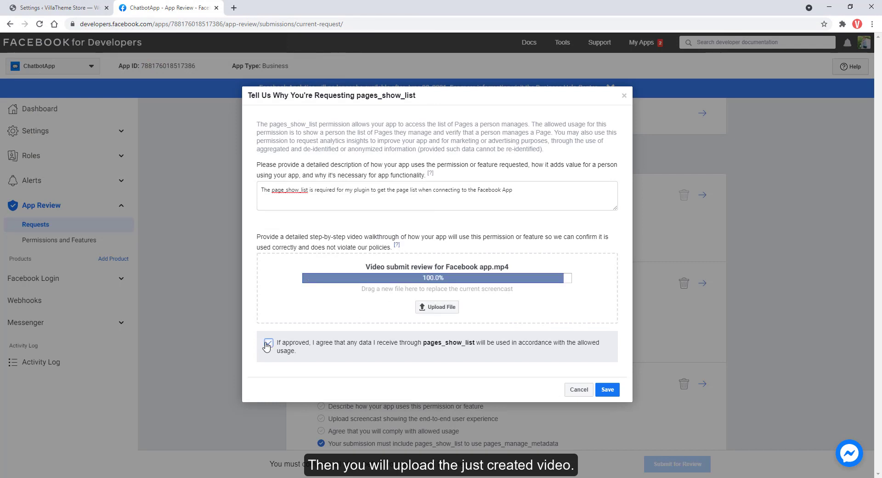
{"action": "left_click", "coordinate": [269, 342]}
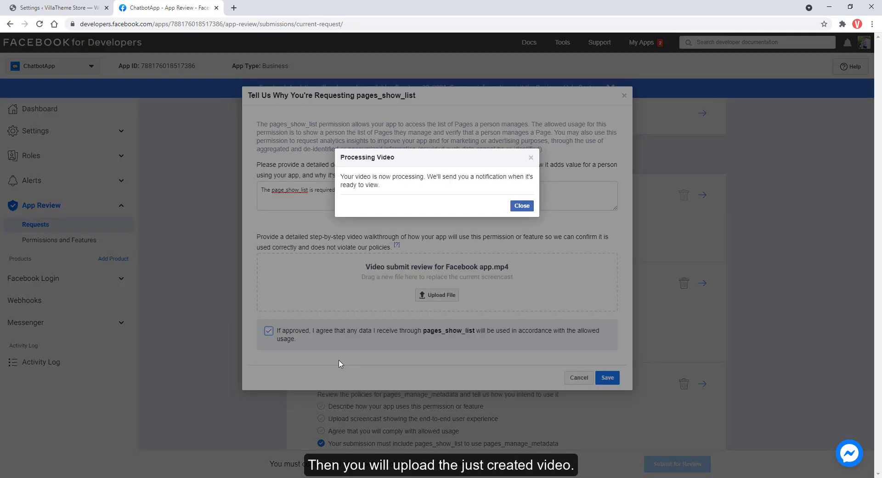
{"action": "left_click", "coordinate": [521, 206]}
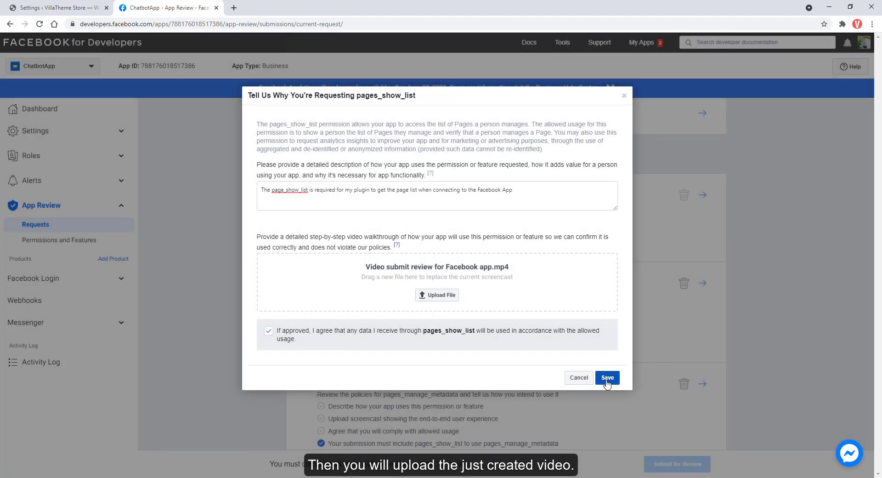
{"action": "left_click", "coordinate": [607, 377]}
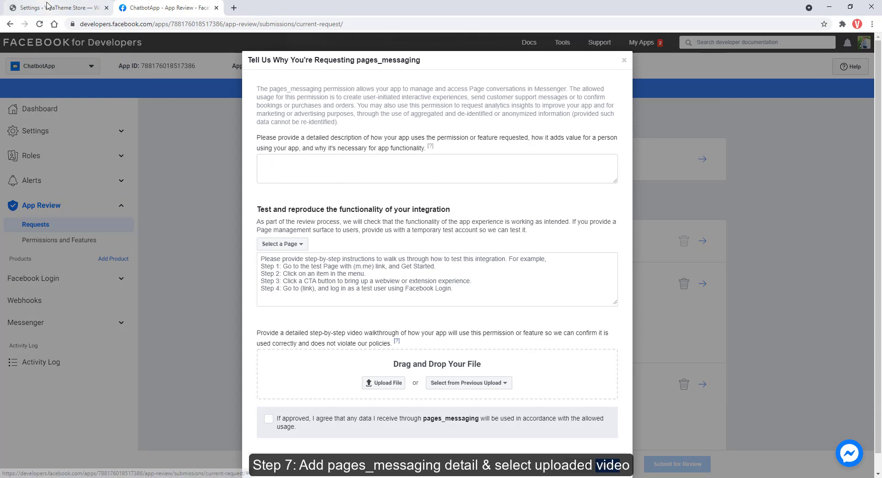
- Write the pages_messaging usage description from the guide and choose the Clothes shop Page
{"action": "left_click", "coordinate": [56, 7]}
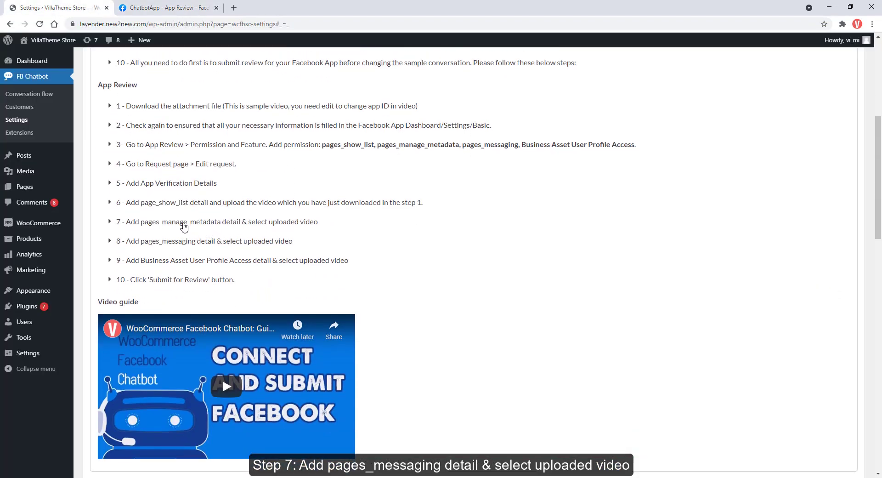
{"action": "left_click", "coordinate": [110, 240]}
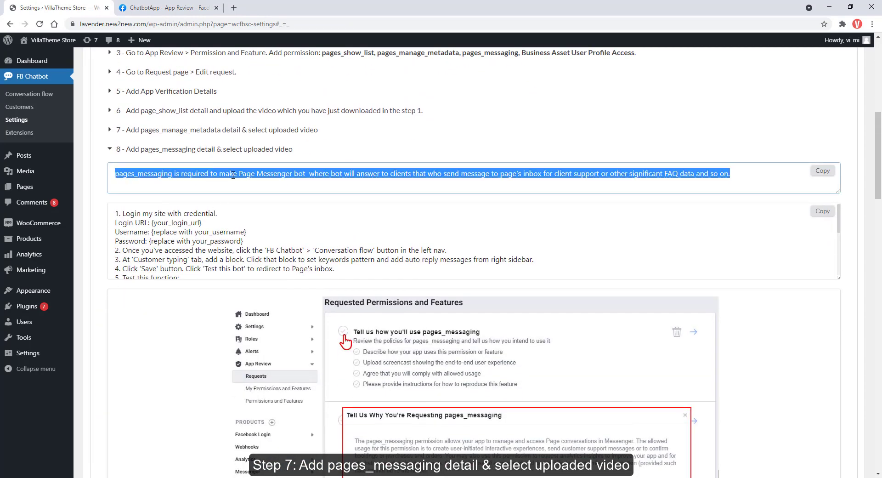
{"action": "left_click", "coordinate": [166, 7]}
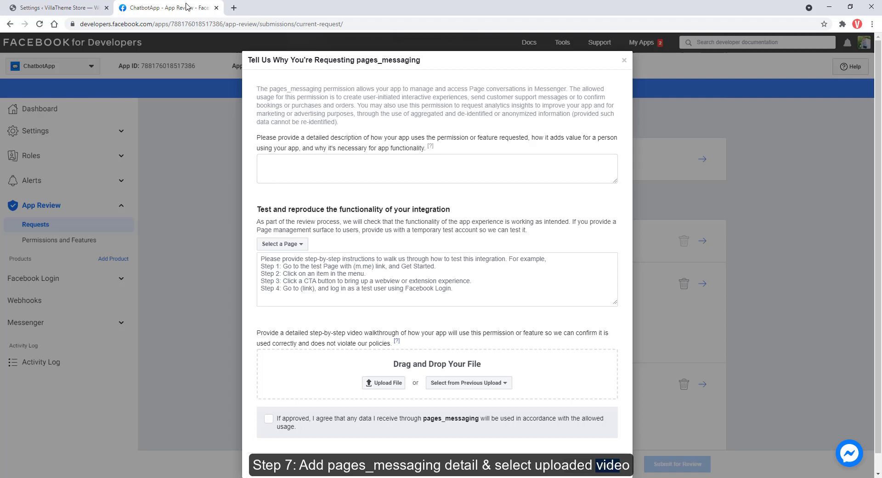
{"action": "type", "text": "pages_messaging is required to make Page Messenger bot where bot will answer to clients that who send message to page's inbox for client support or other significant FAQ data and so on."}
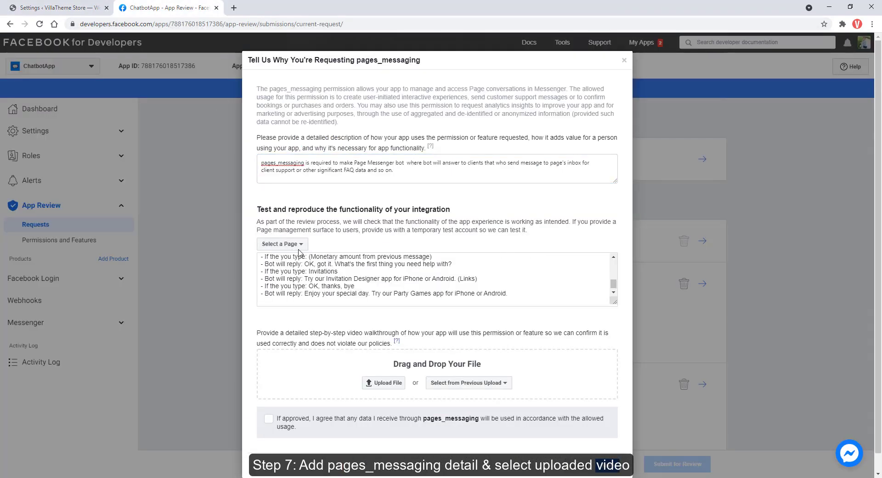
{"action": "left_click", "coordinate": [281, 243]}
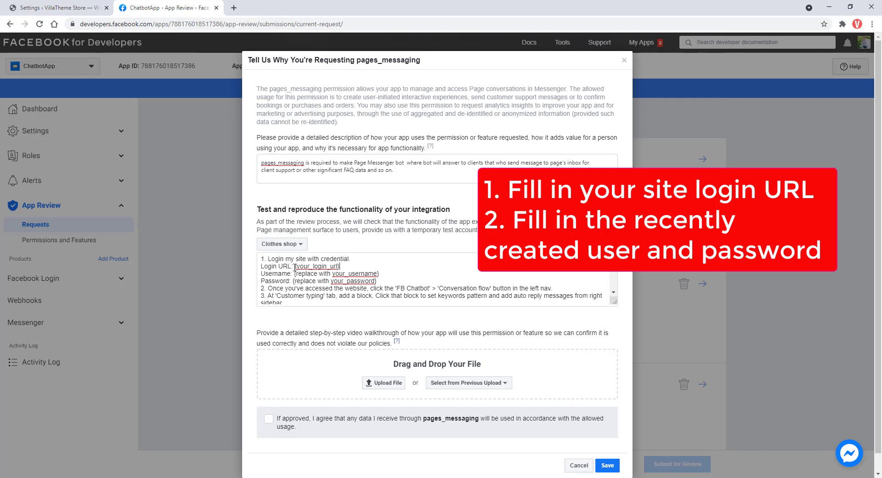
- Enter the login URL and reviewer username, reuse the earlier screencast, agree, and save
{"action": "type", "text": "https://lavender.new2new.com/"}
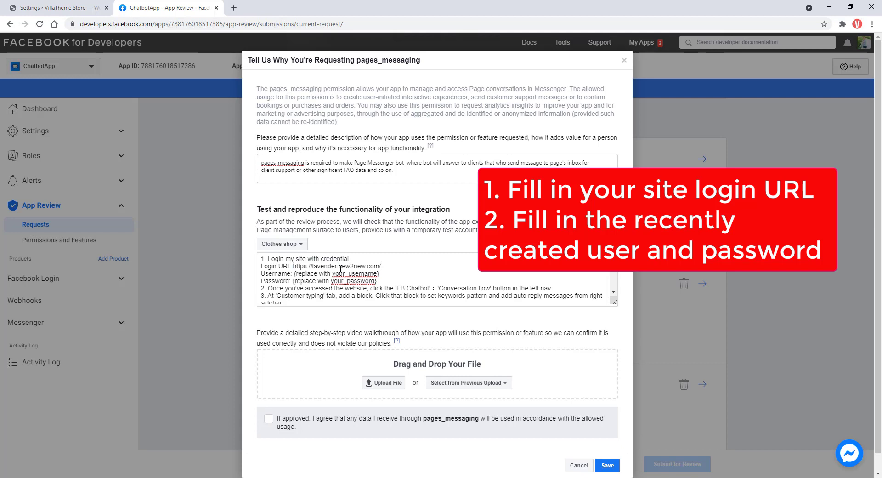
{"action": "type", "text": "a"}
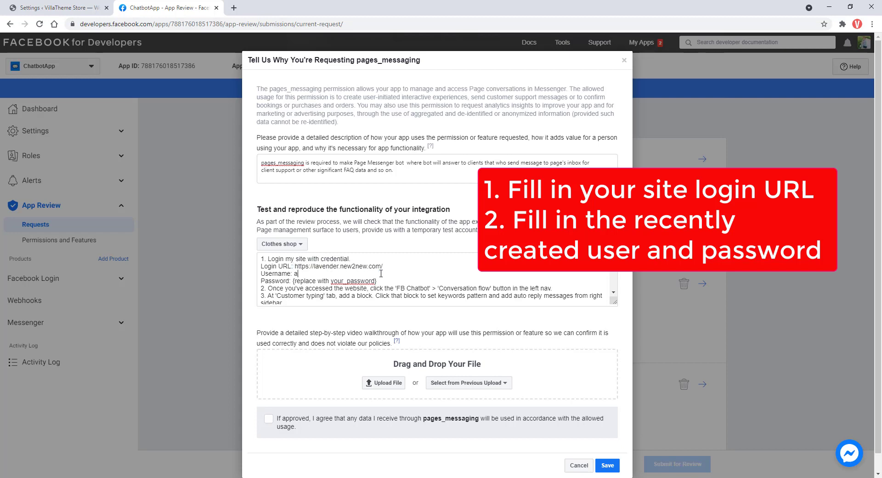
{"action": "type", "text": "dminchatbot"}
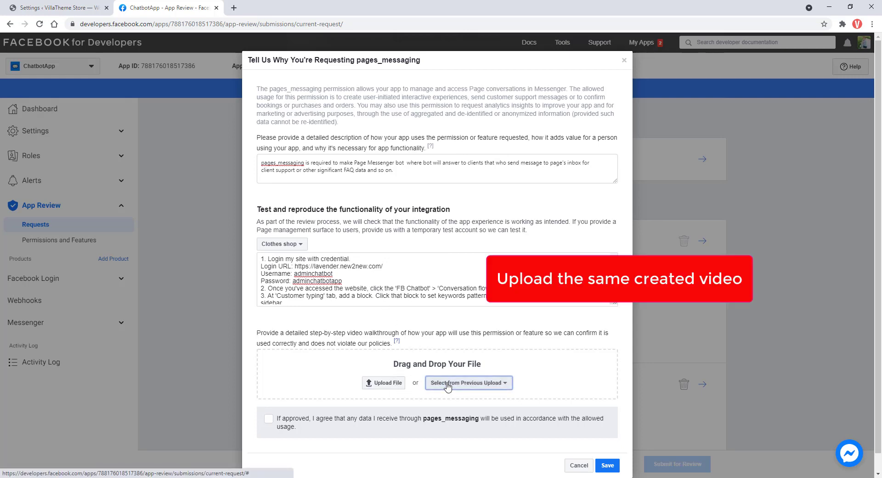
{"action": "left_click", "coordinate": [469, 382]}
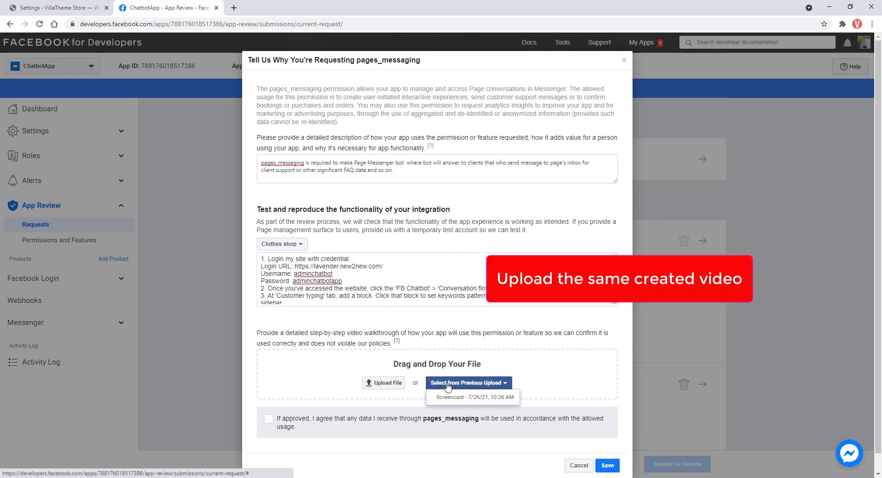
{"action": "left_click", "coordinate": [473, 397]}
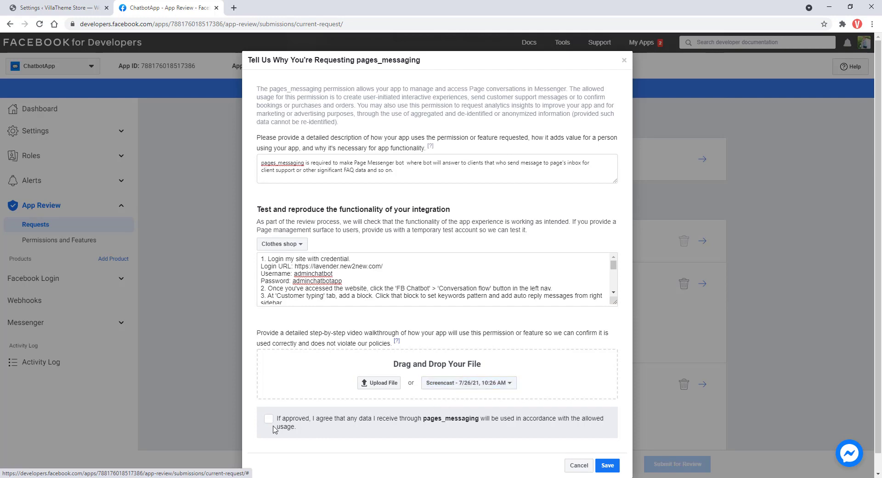
{"action": "left_click", "coordinate": [607, 465]}
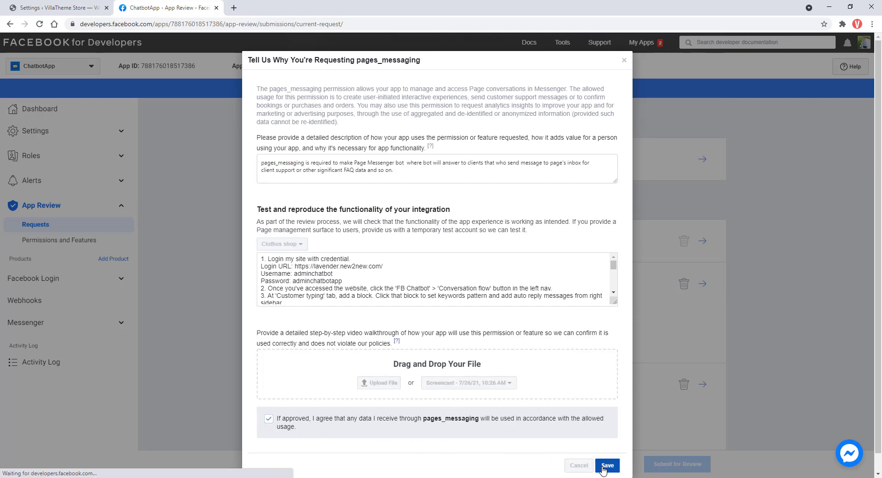
{"action": "left_click", "coordinate": [607, 466]}
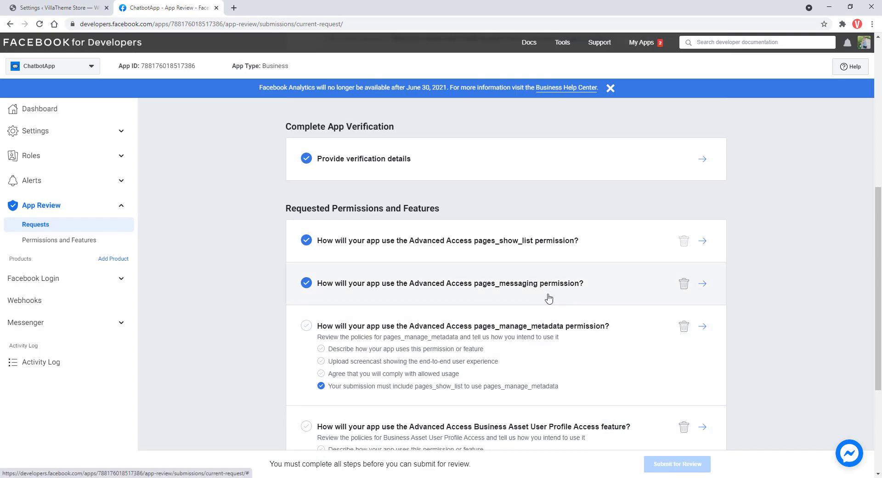
- Save the pages_manage_metadata justification with description, earlier screencast and usage agreement
{"action": "scroll", "scroll_direction": "down", "scroll_amount": 3}
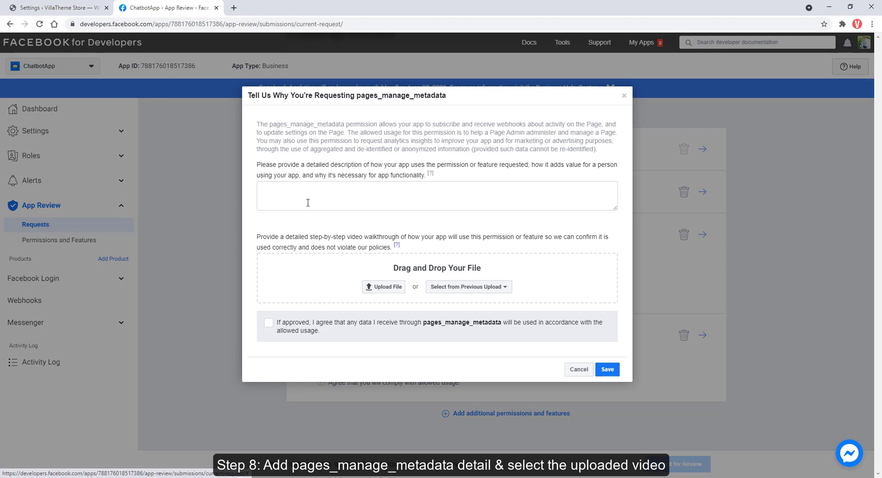
{"action": "left_click", "coordinate": [56, 8]}
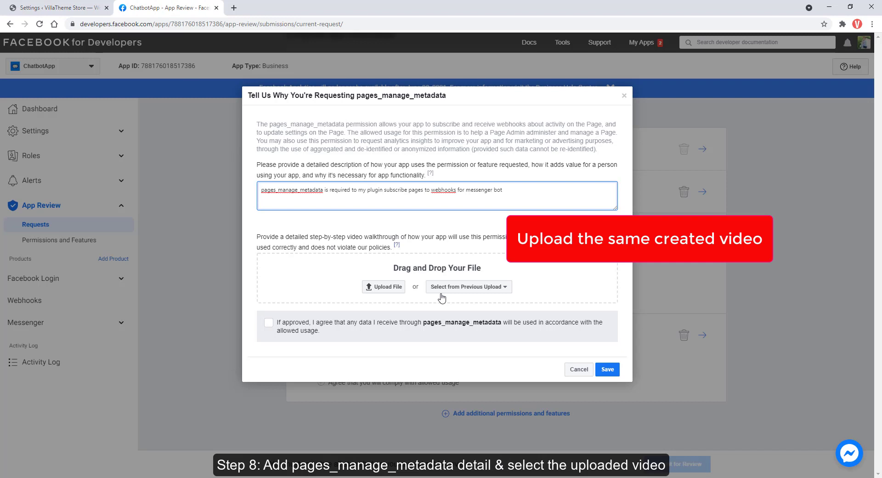
{"action": "left_click", "coordinate": [468, 287]}
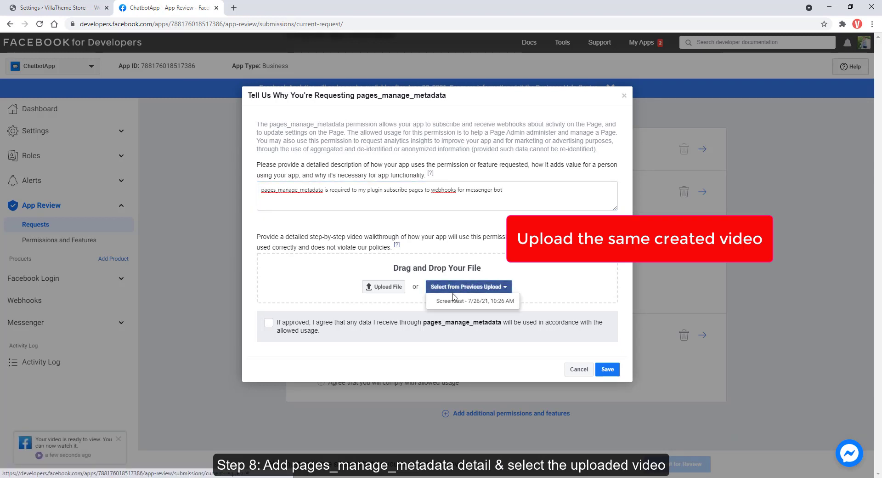
{"action": "left_click", "coordinate": [268, 322]}
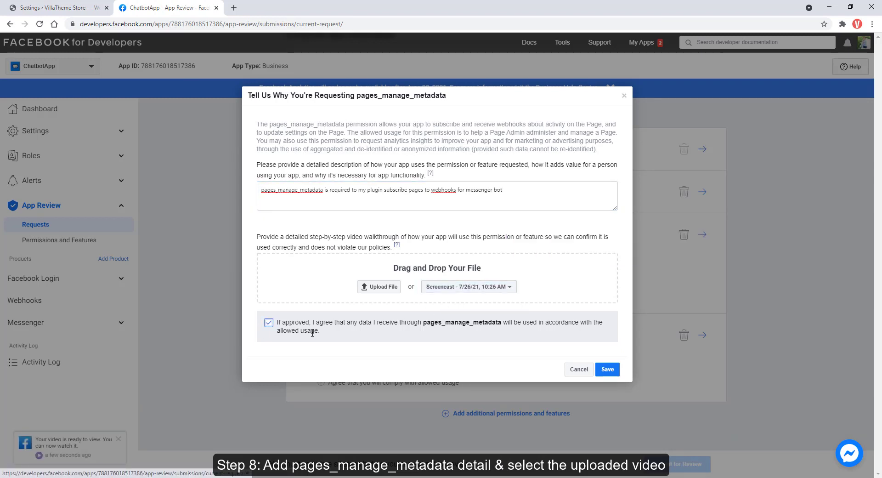
{"action": "left_click", "coordinate": [608, 369]}
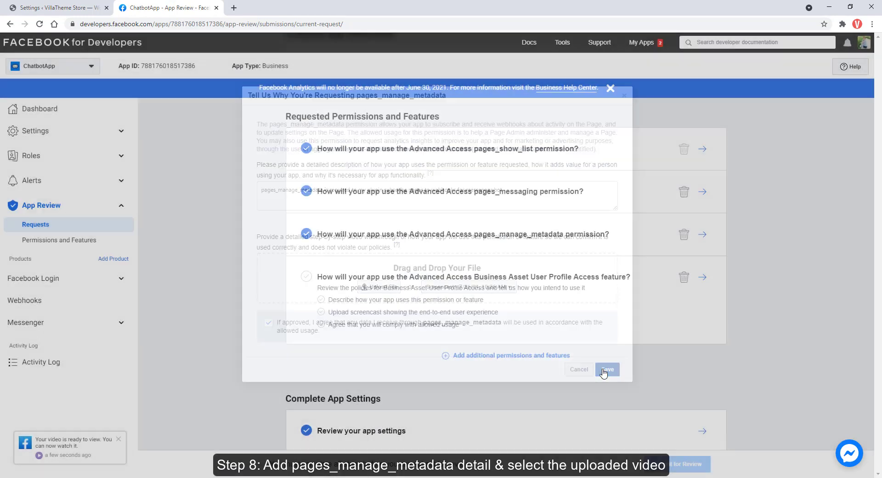
{"action": "left_click", "coordinate": [607, 369]}
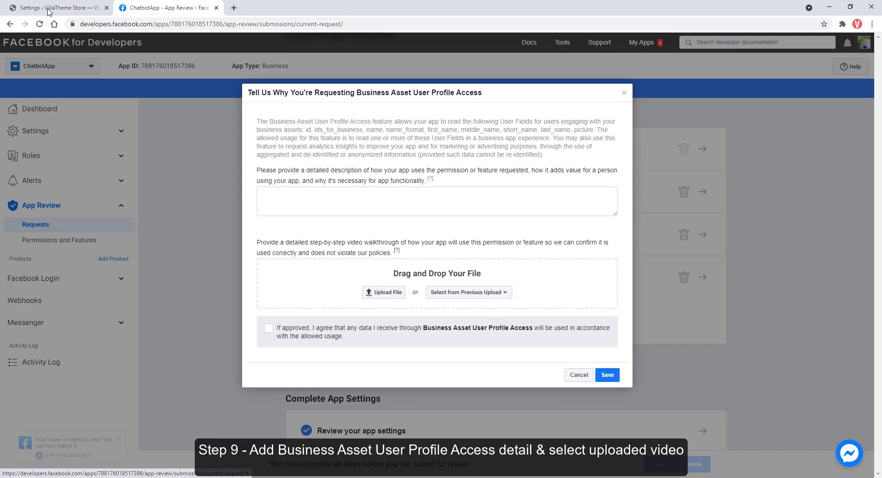
- Fill Business Asset User Profile Access with WordPress-copied text, previous screencast and agreement
{"action": "left_click", "coordinate": [56, 7]}
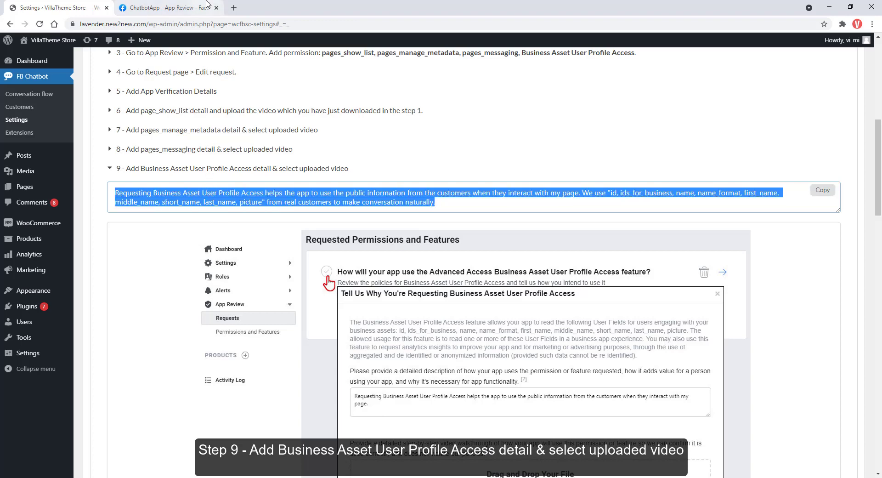
{"action": "left_click", "coordinate": [169, 8]}
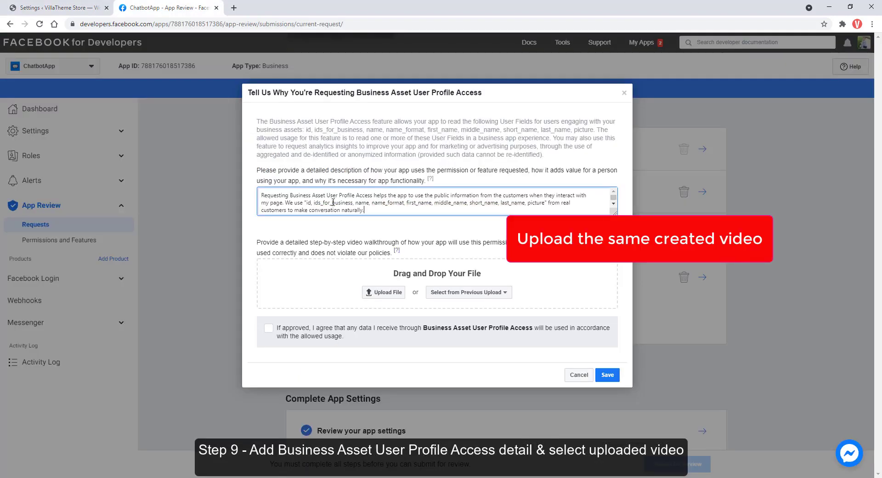
{"action": "left_click", "coordinate": [468, 292]}
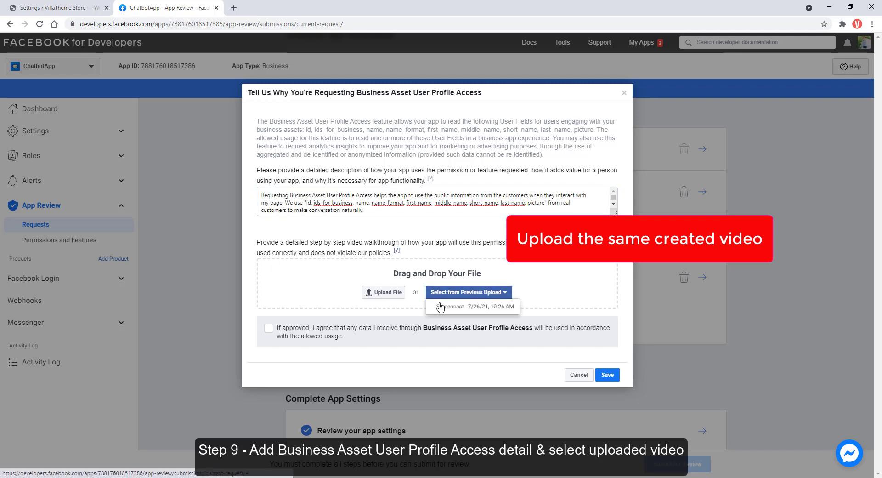
{"action": "left_click", "coordinate": [269, 328]}
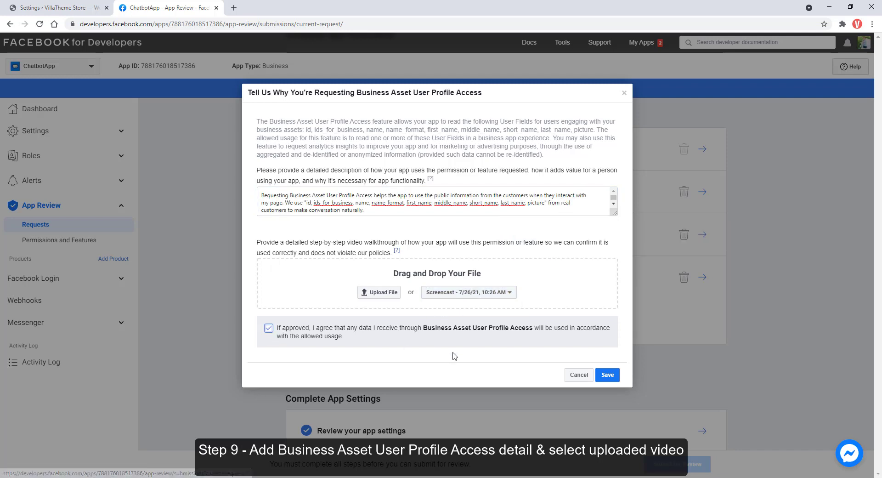
{"action": "left_click", "coordinate": [607, 375]}
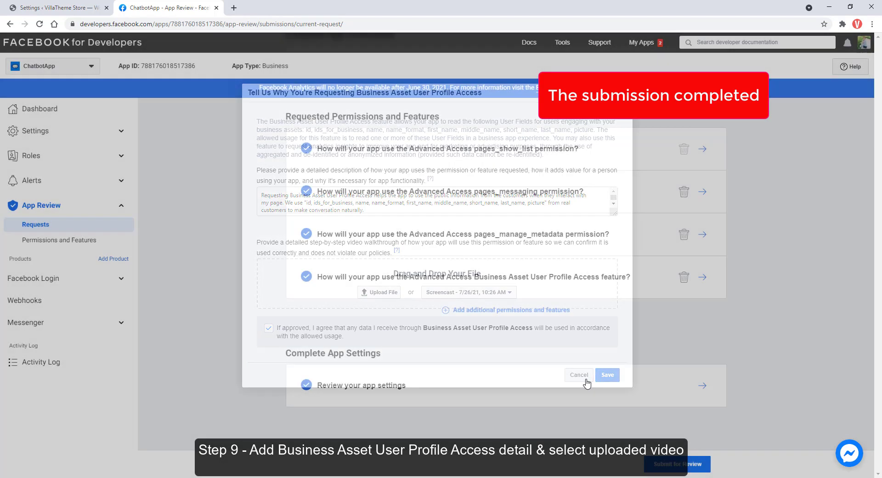
- Save the Business Asset justification and submit the review, accepting platform terms and policies
{"action": "left_click", "coordinate": [607, 375]}
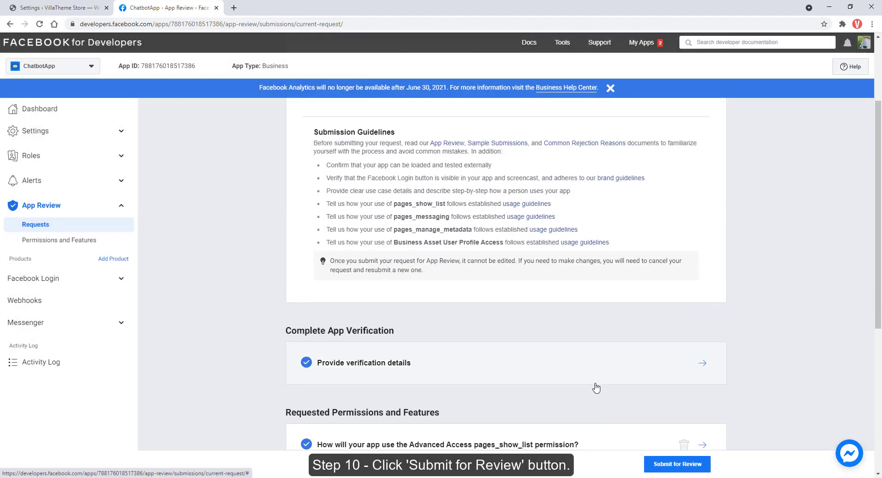
{"action": "scroll", "scroll_direction": "down", "scroll_amount": 3}
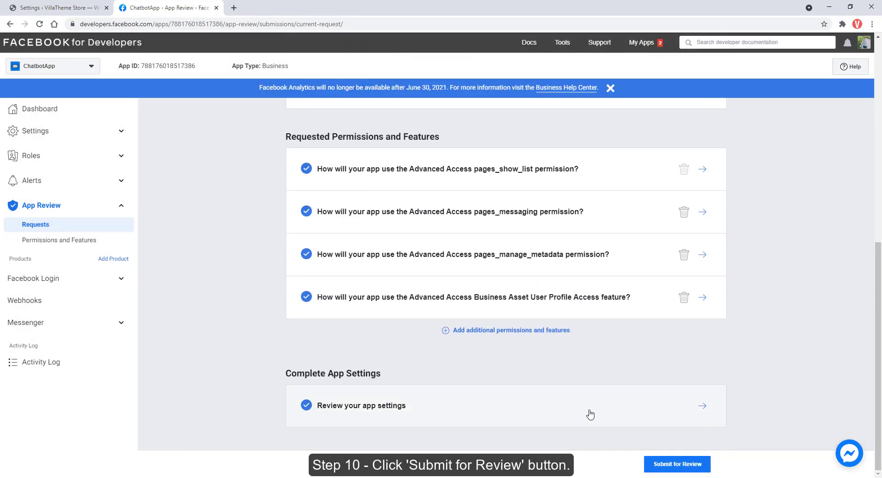
{"action": "left_click", "coordinate": [677, 463]}
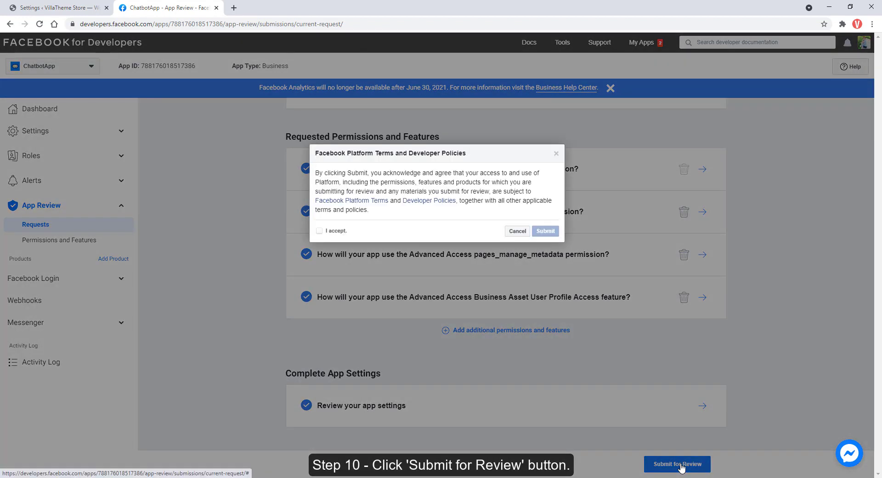
{"action": "left_click", "coordinate": [319, 231]}
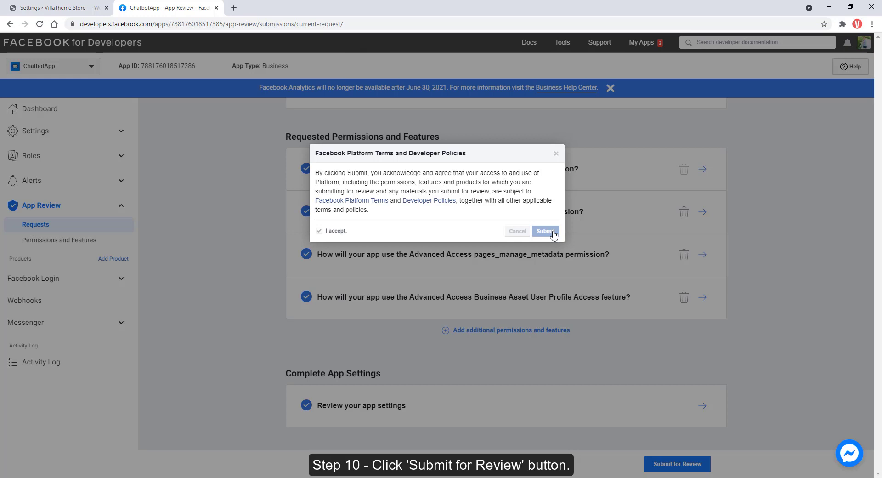
{"action": "left_click", "coordinate": [544, 231]}
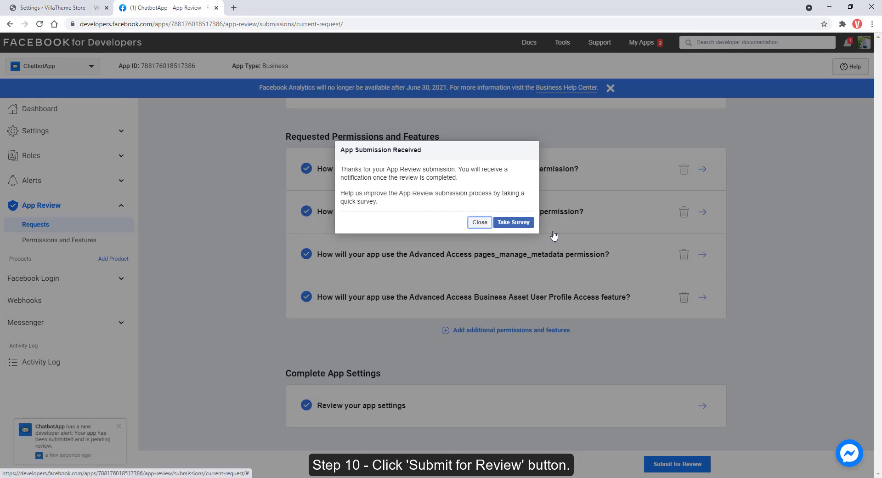
{"action": "left_click", "coordinate": [478, 222]}
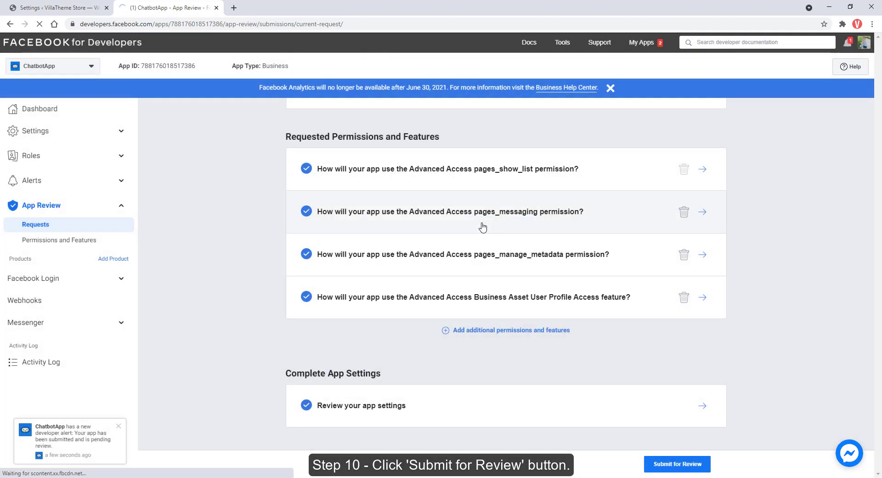
{"action": "left_click", "coordinate": [677, 463]}
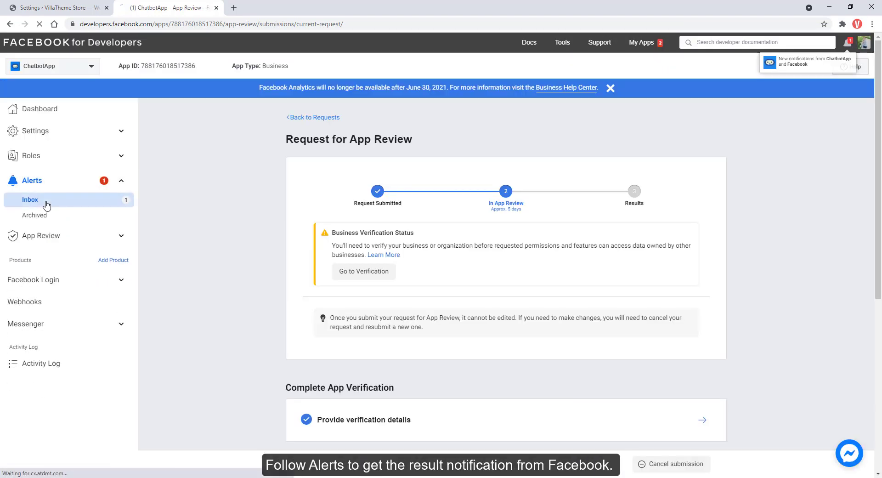
- Open the Alerts inbox to see the App Review pending alert
{"action": "left_click", "coordinate": [30, 200]}
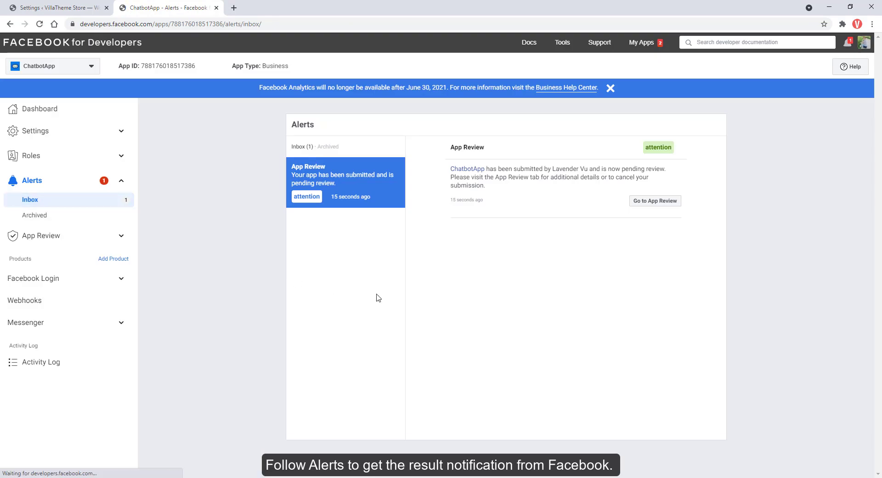